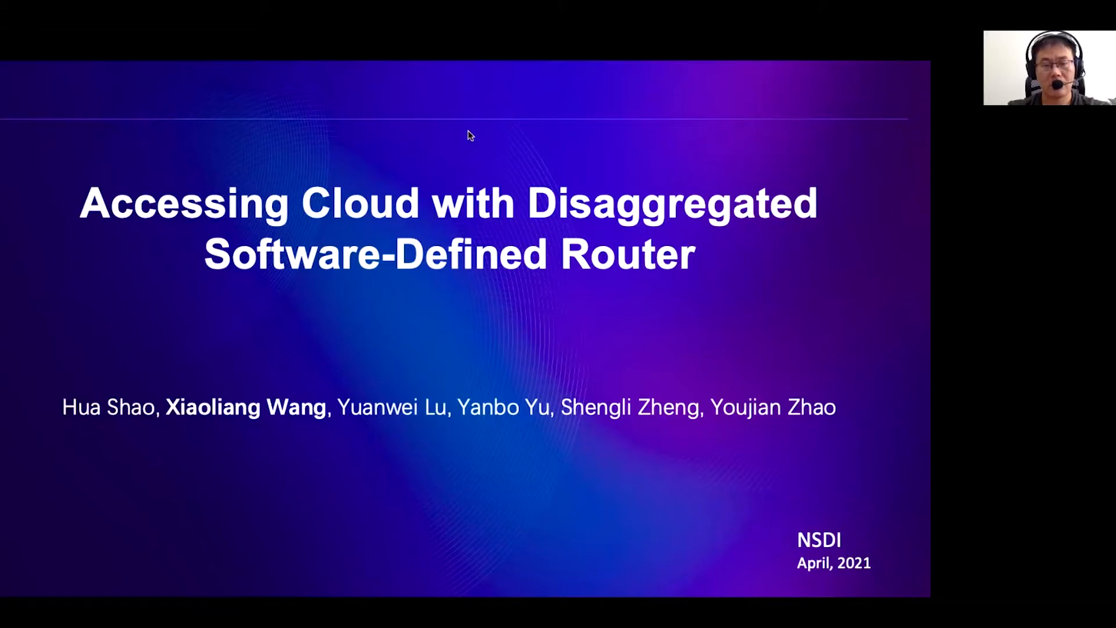
# Step: Advance the slideshow from the title slide through Overview toward the Scalability slide
pyautogui.press('Right')
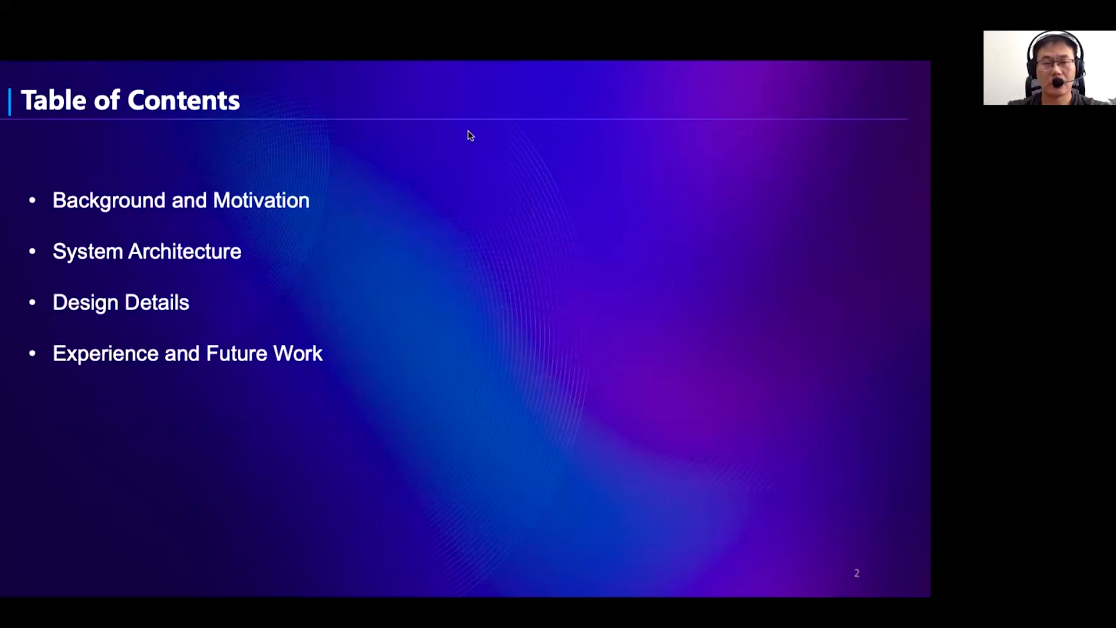
pyautogui.moveTo(576, 63)
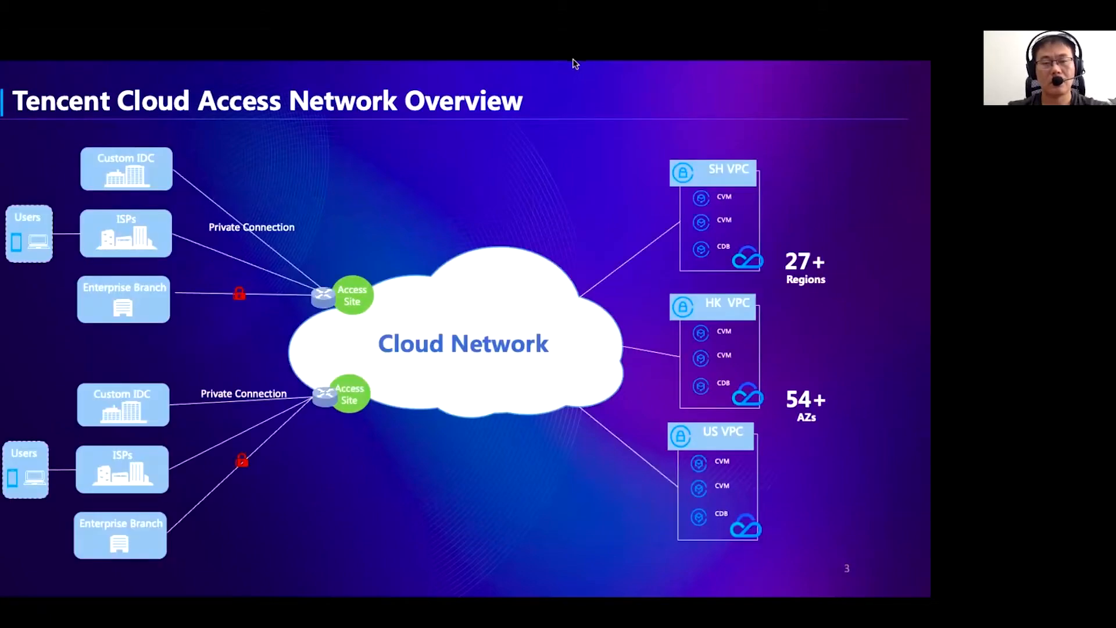
pyautogui.moveTo(542, 49)
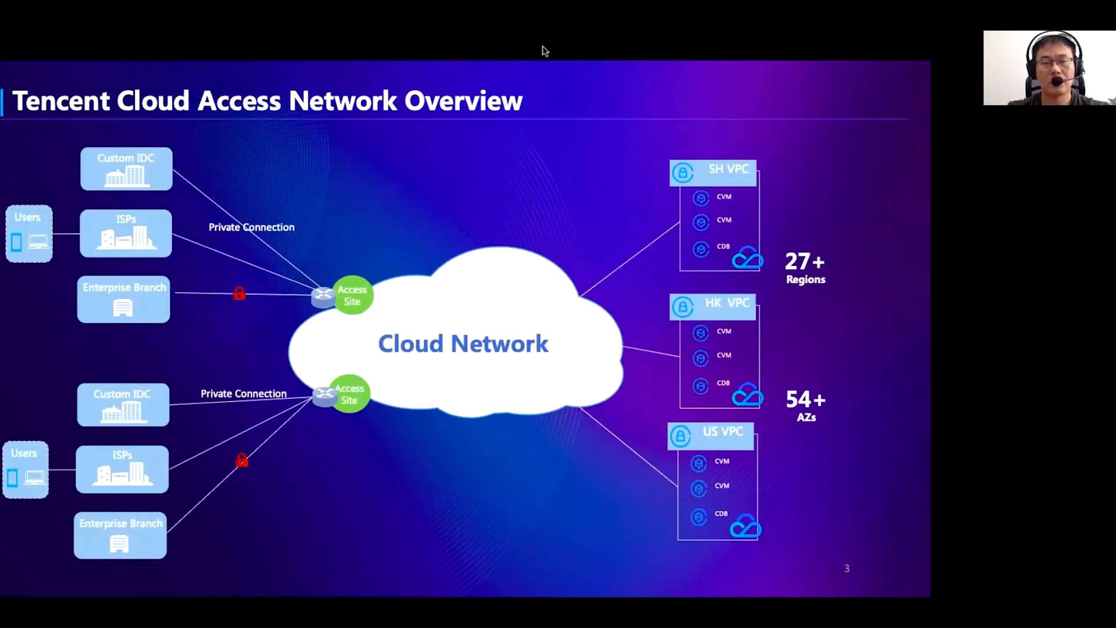
pyautogui.moveTo(614, 47)
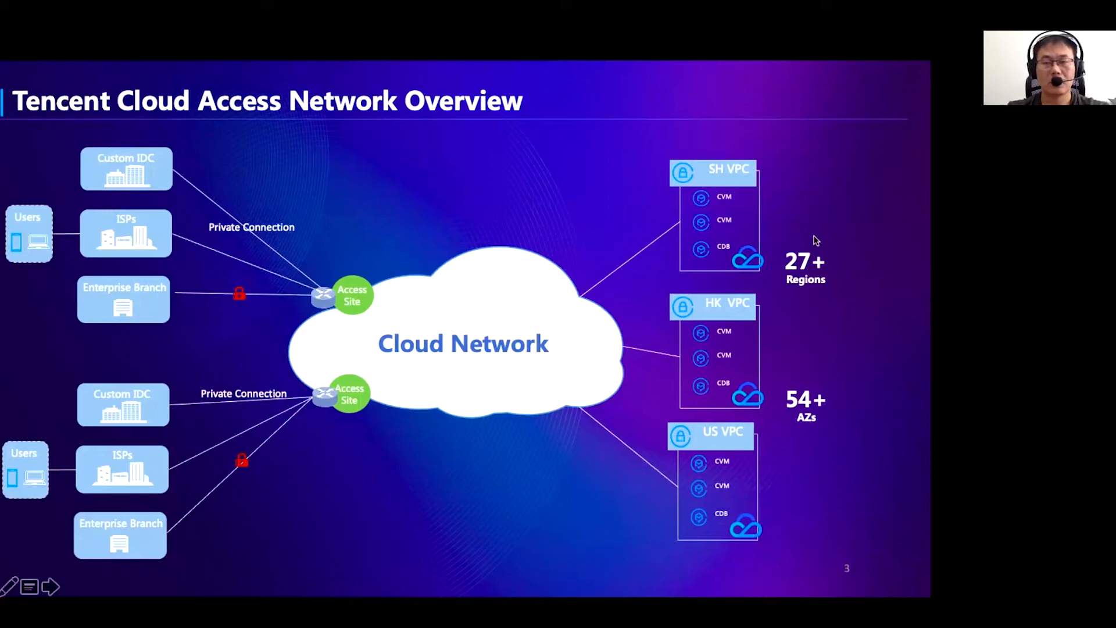
pyautogui.moveTo(739, 435)
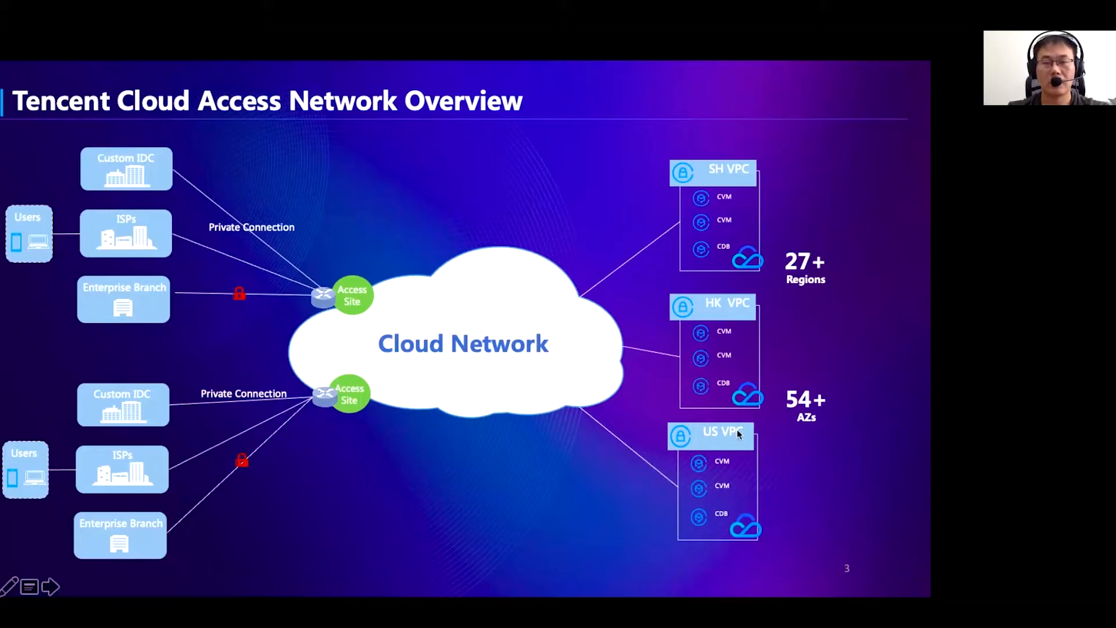
pyautogui.moveTo(740, 180)
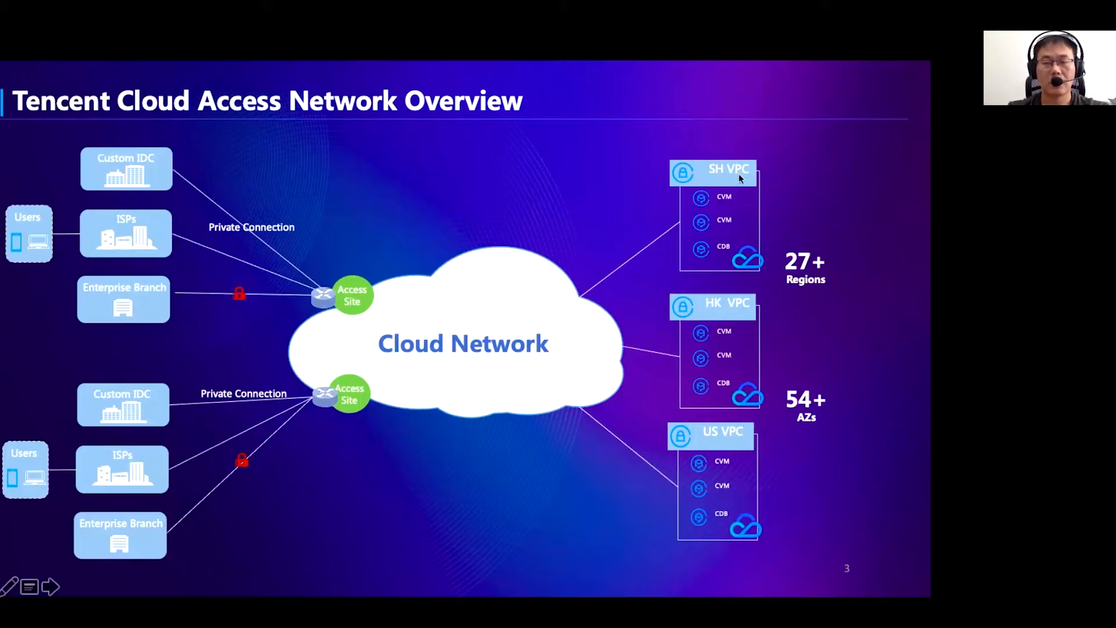
pyautogui.moveTo(225, 210)
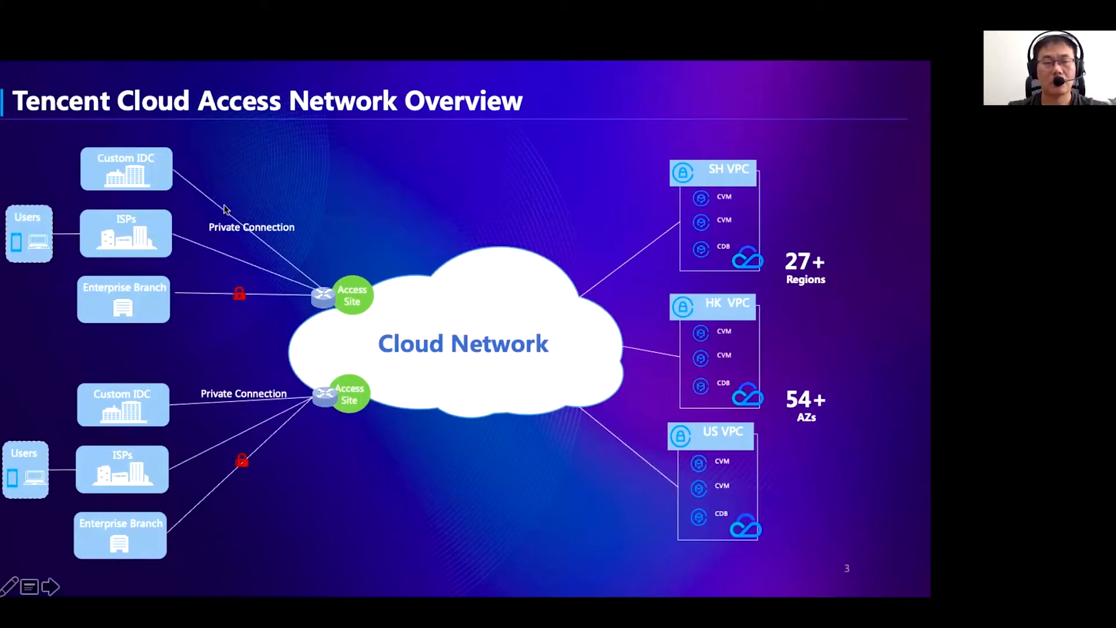
pyautogui.moveTo(144, 177)
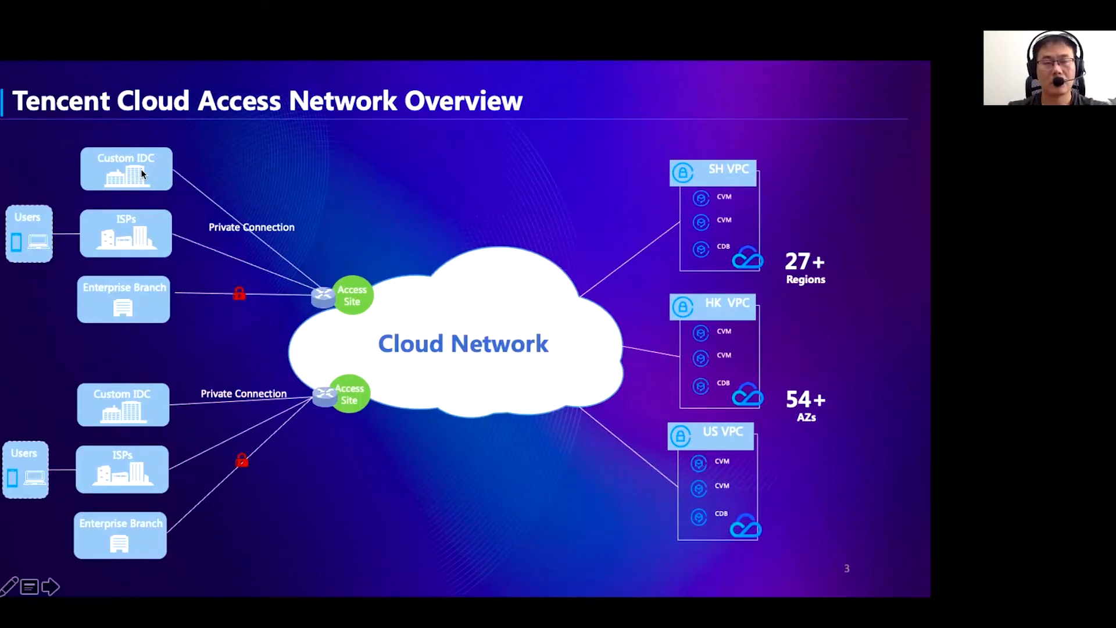
pyautogui.moveTo(170, 186)
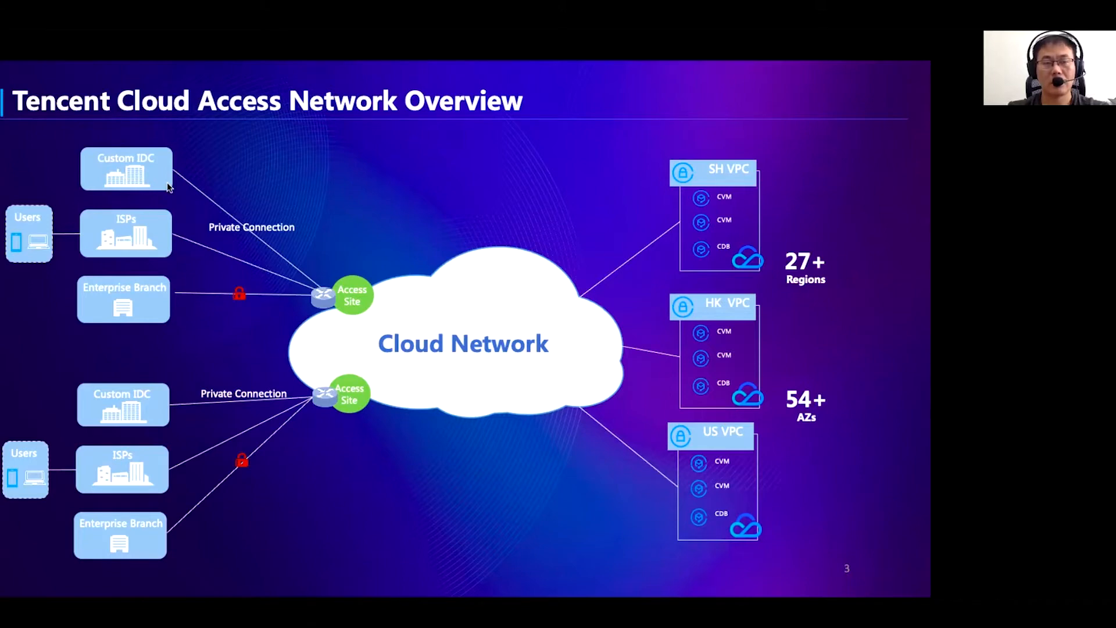
pyautogui.moveTo(155, 160)
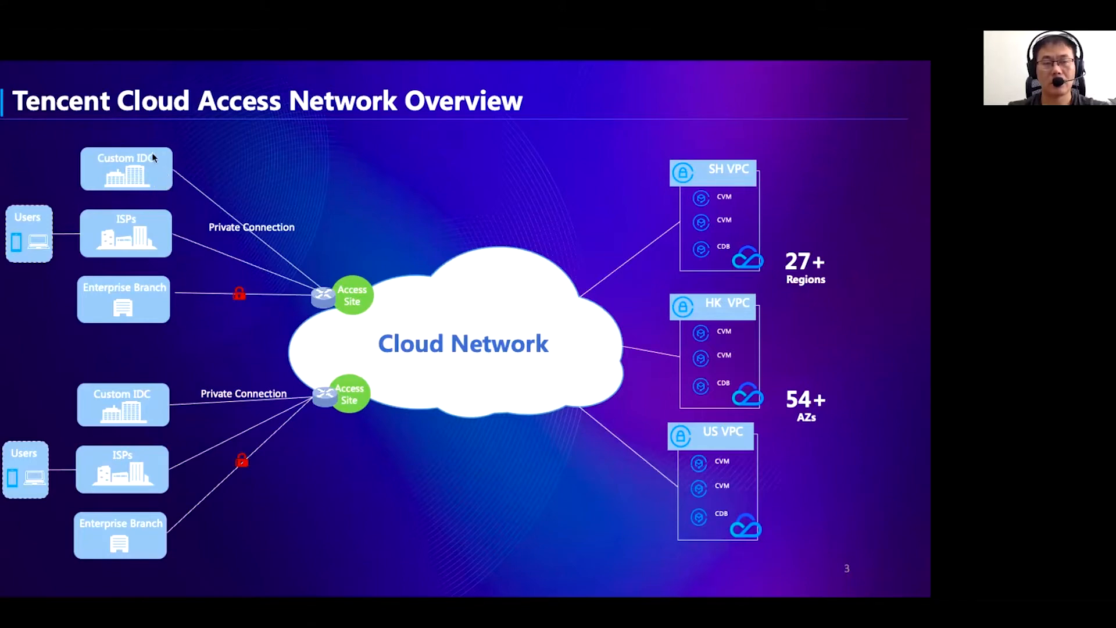
pyautogui.moveTo(93, 165)
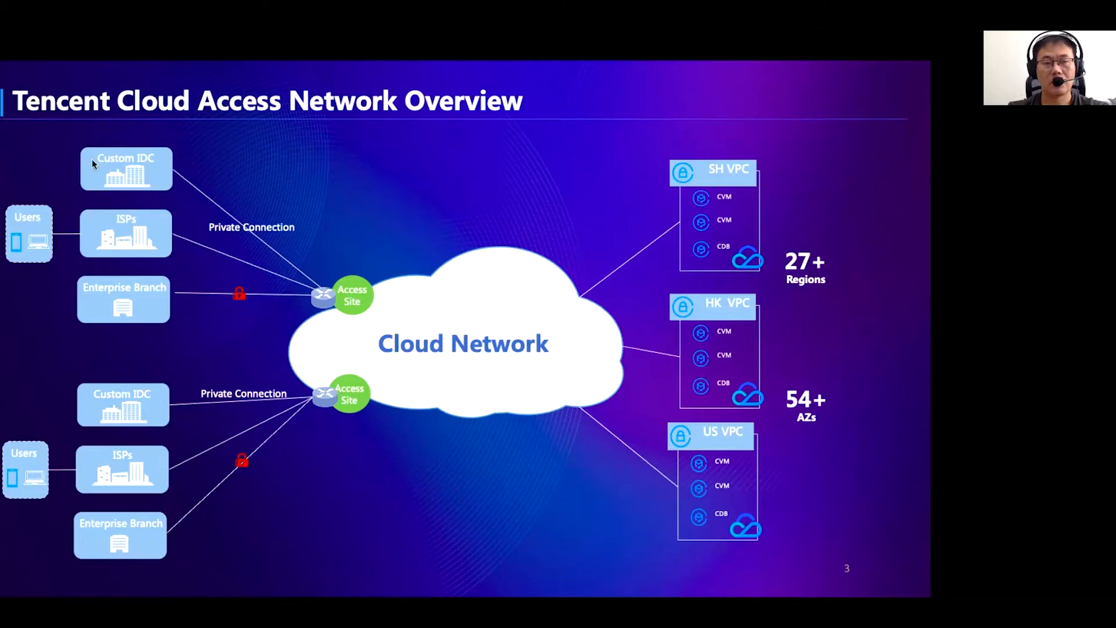
pyautogui.moveTo(98, 159)
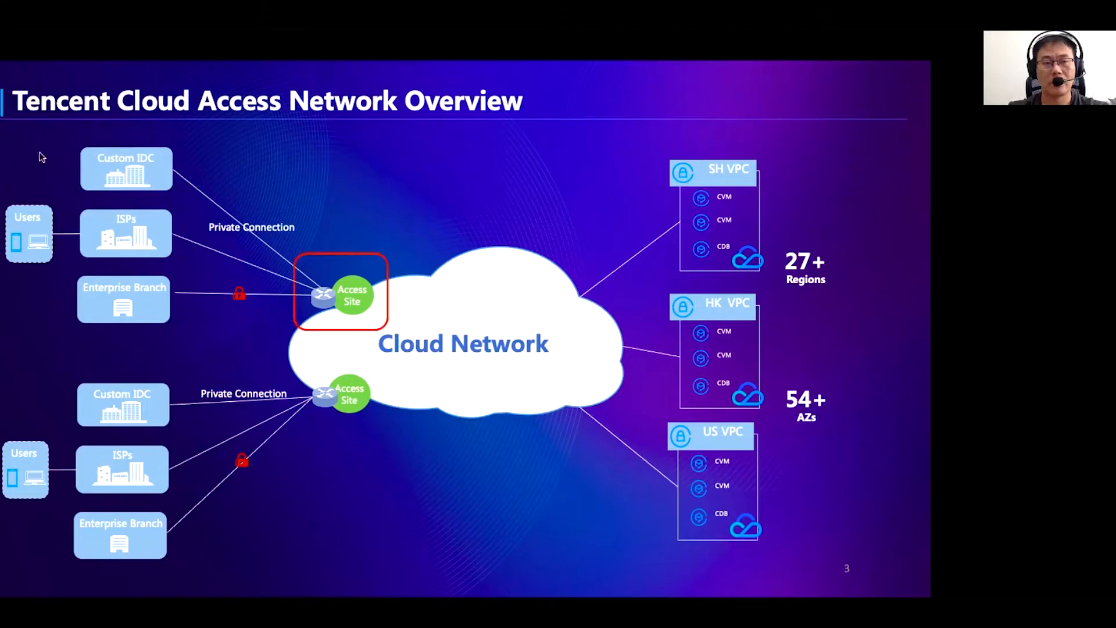
pyautogui.moveTo(12, 213)
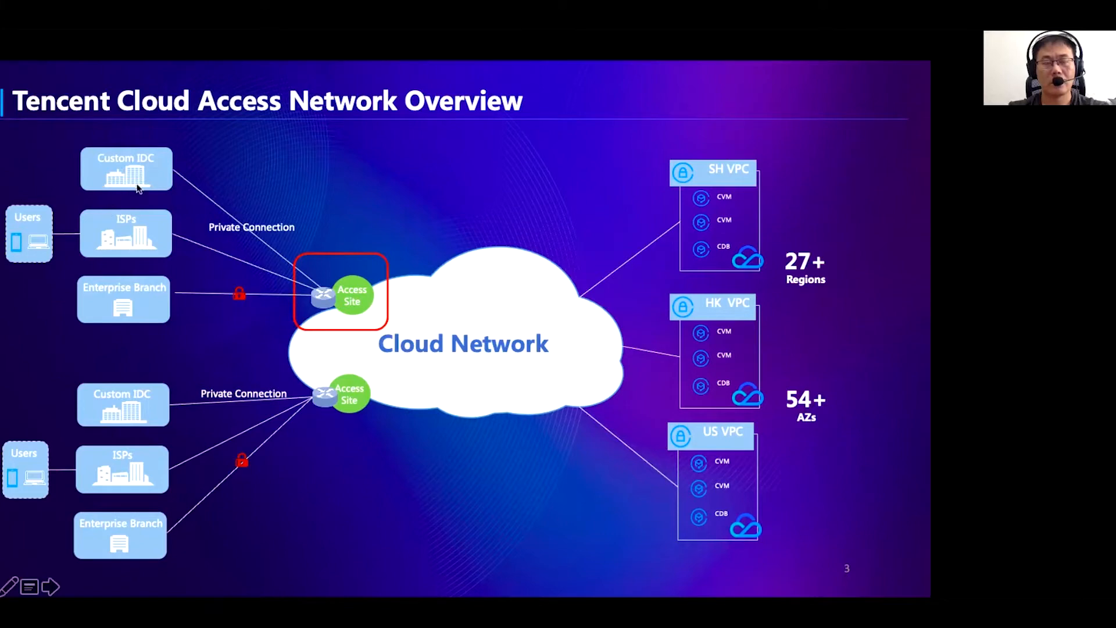
pyautogui.moveTo(162, 246)
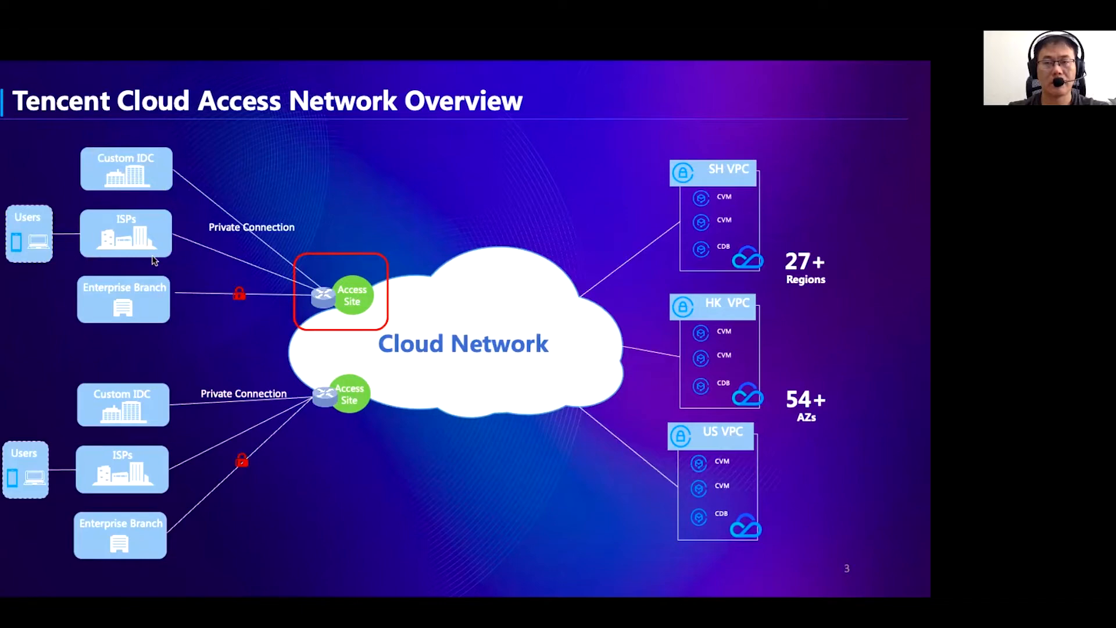
pyautogui.moveTo(180, 297)
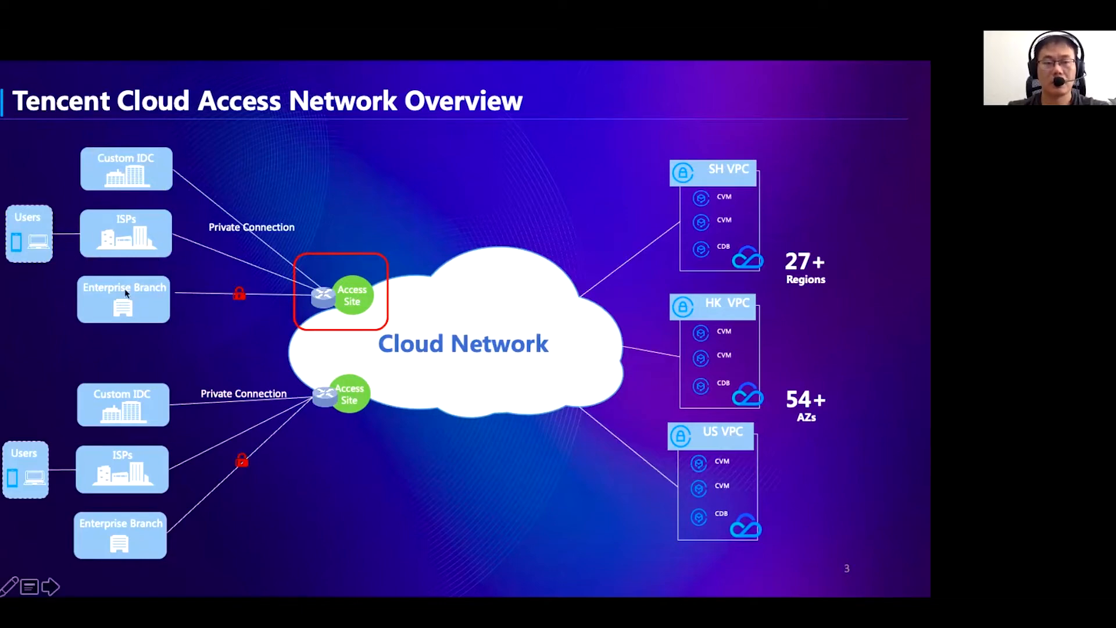
pyautogui.moveTo(146, 309)
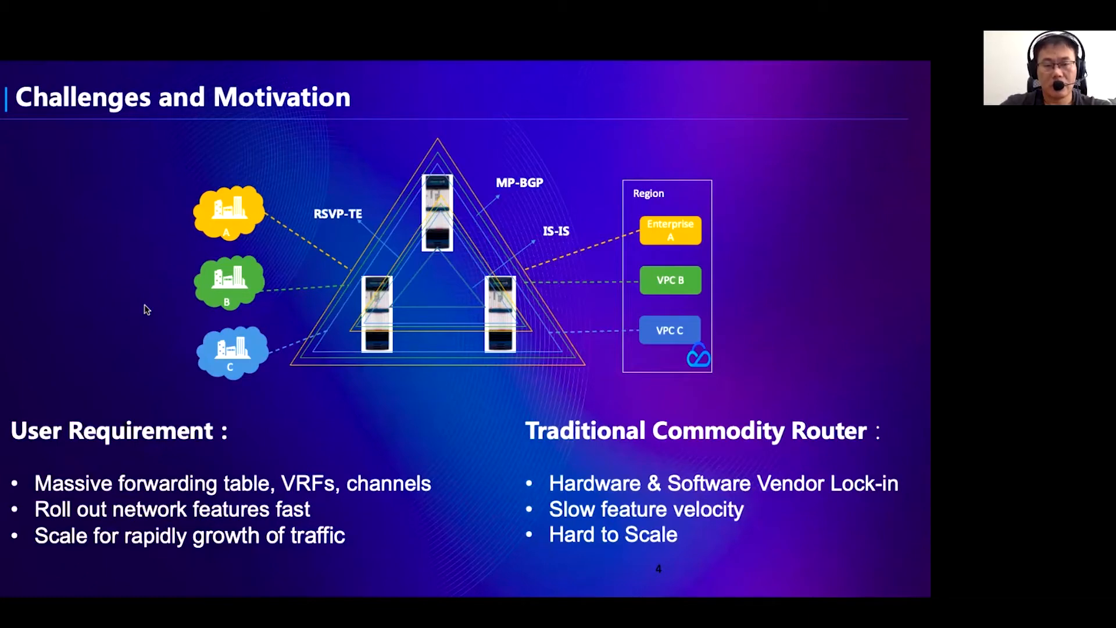
pyautogui.press('Right')
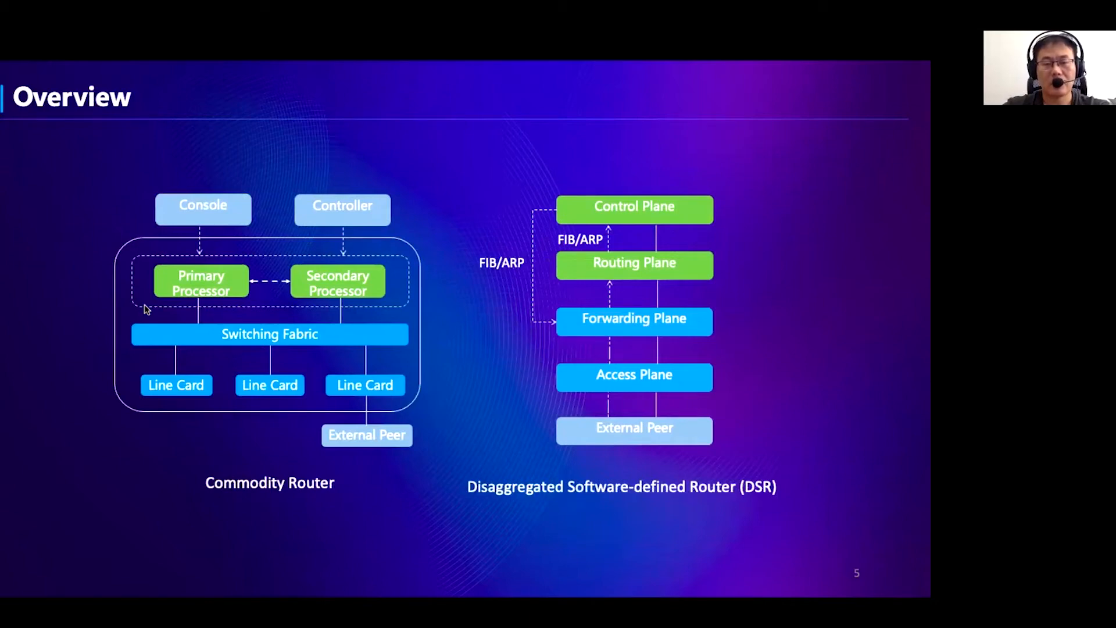
pyautogui.moveTo(129, 289)
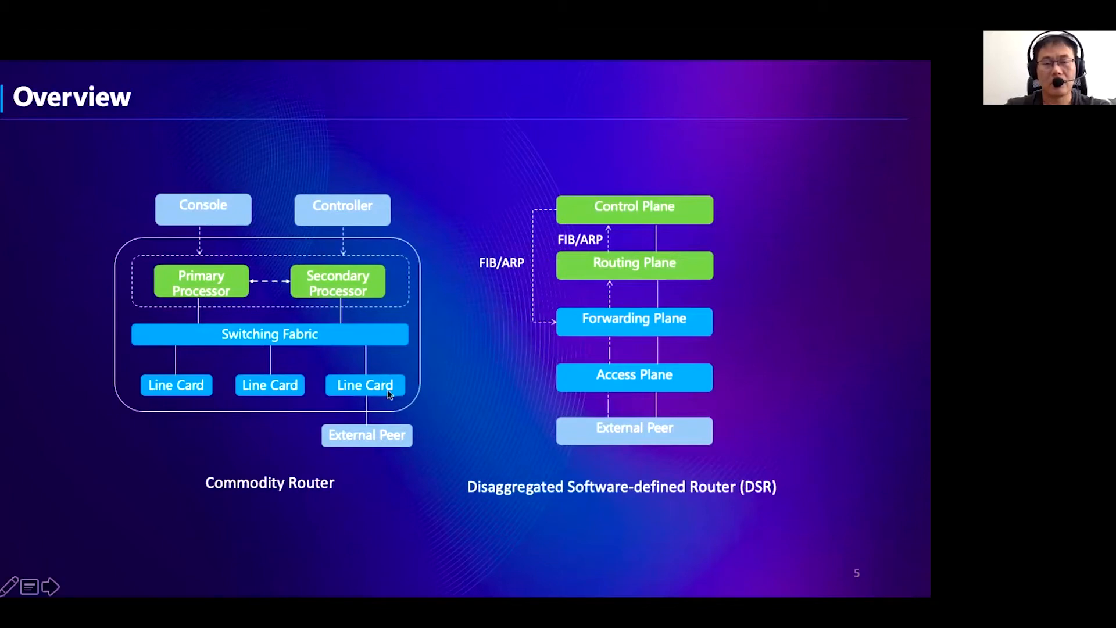
pyautogui.moveTo(391, 386)
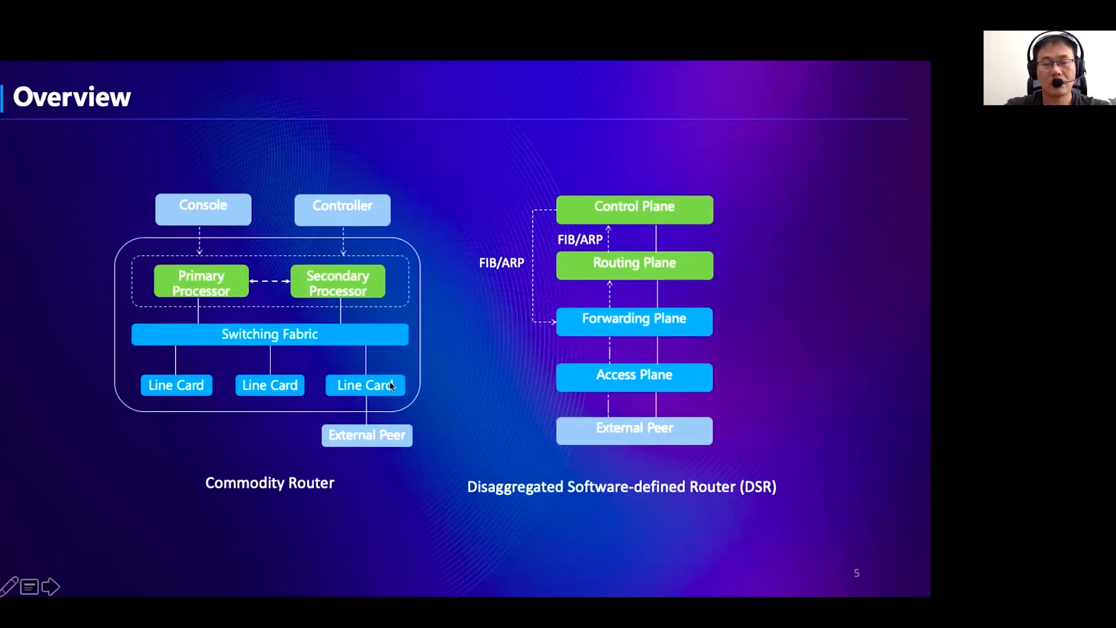
pyautogui.moveTo(537, 346)
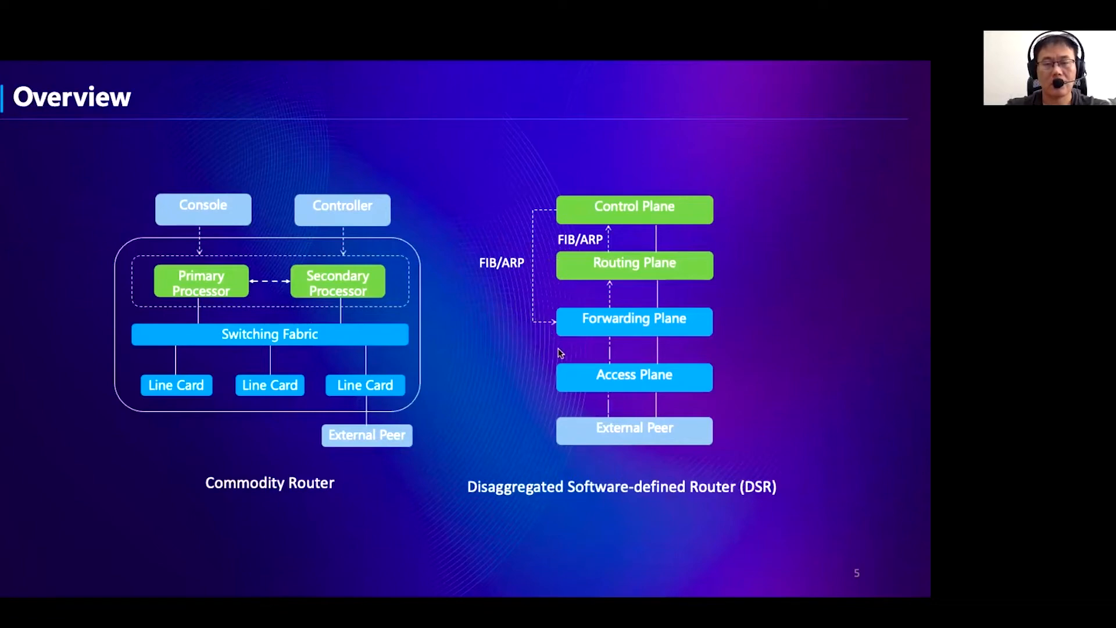
pyautogui.moveTo(605, 295)
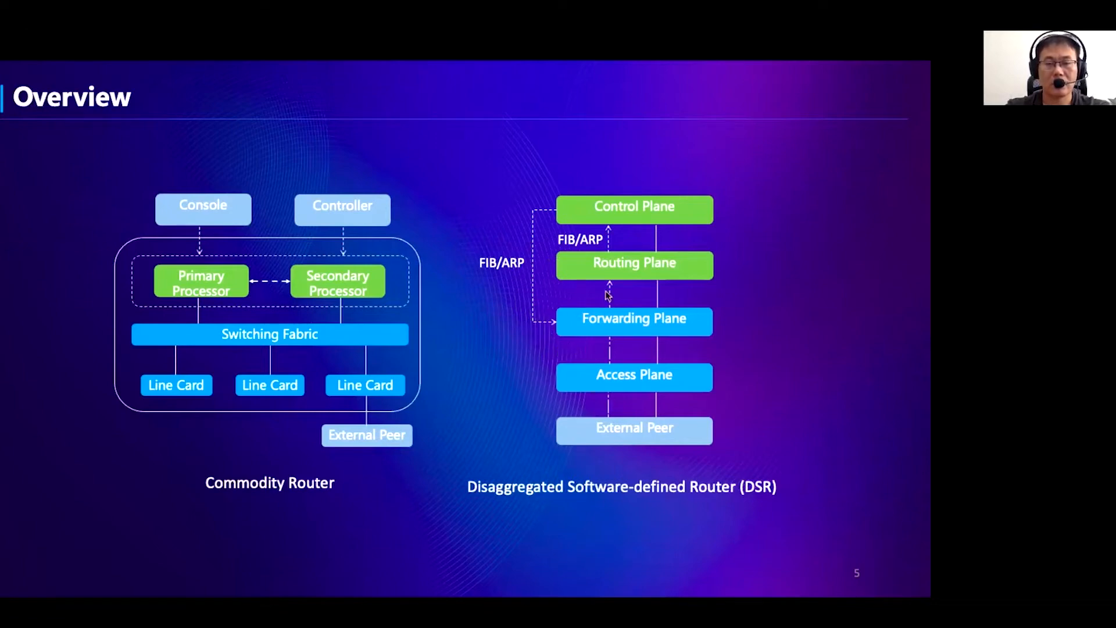
pyautogui.moveTo(568, 385)
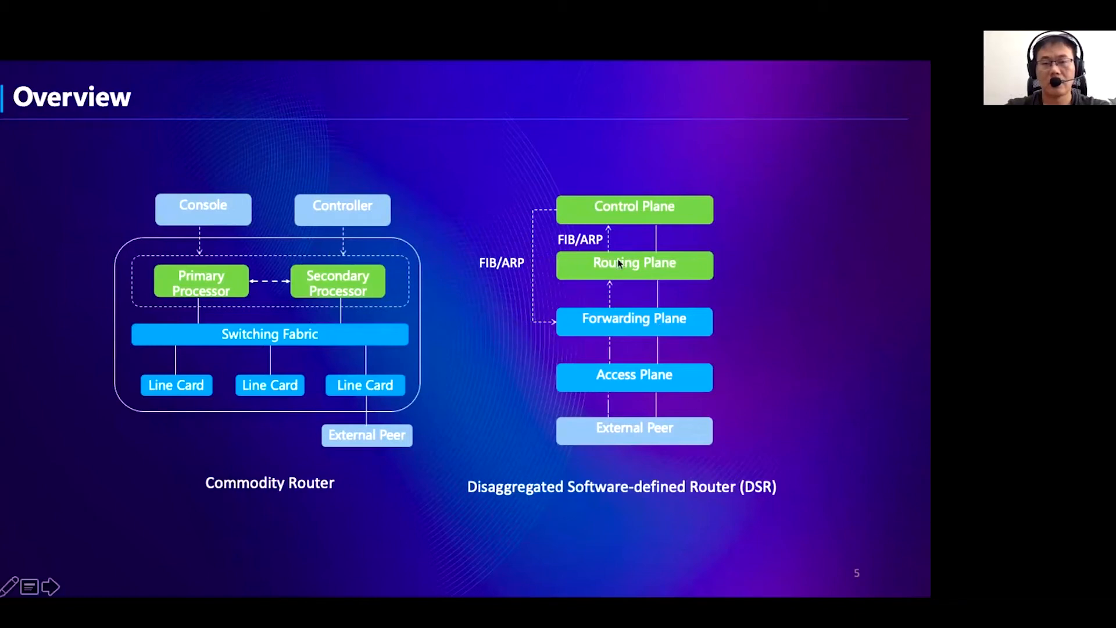
pyautogui.moveTo(594, 358)
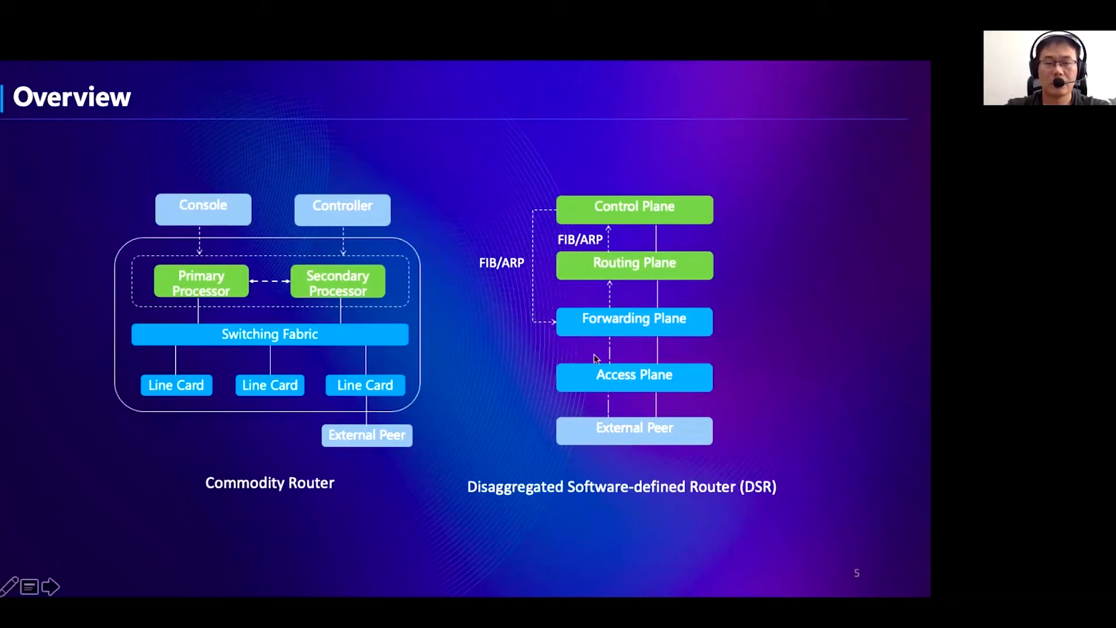
pyautogui.moveTo(622, 388)
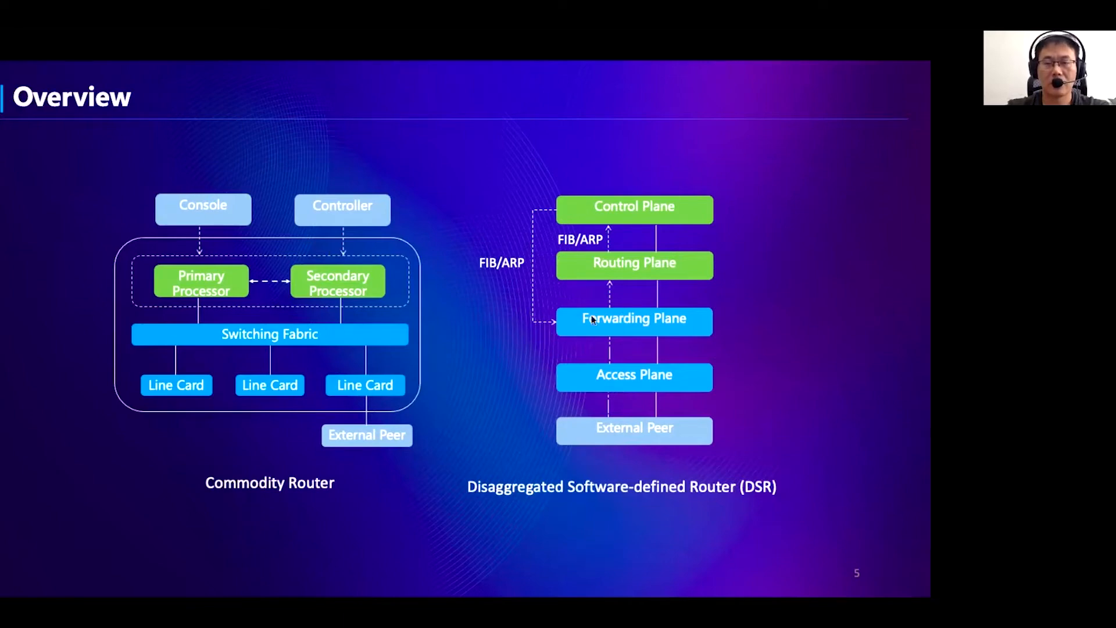
pyautogui.moveTo(665, 364)
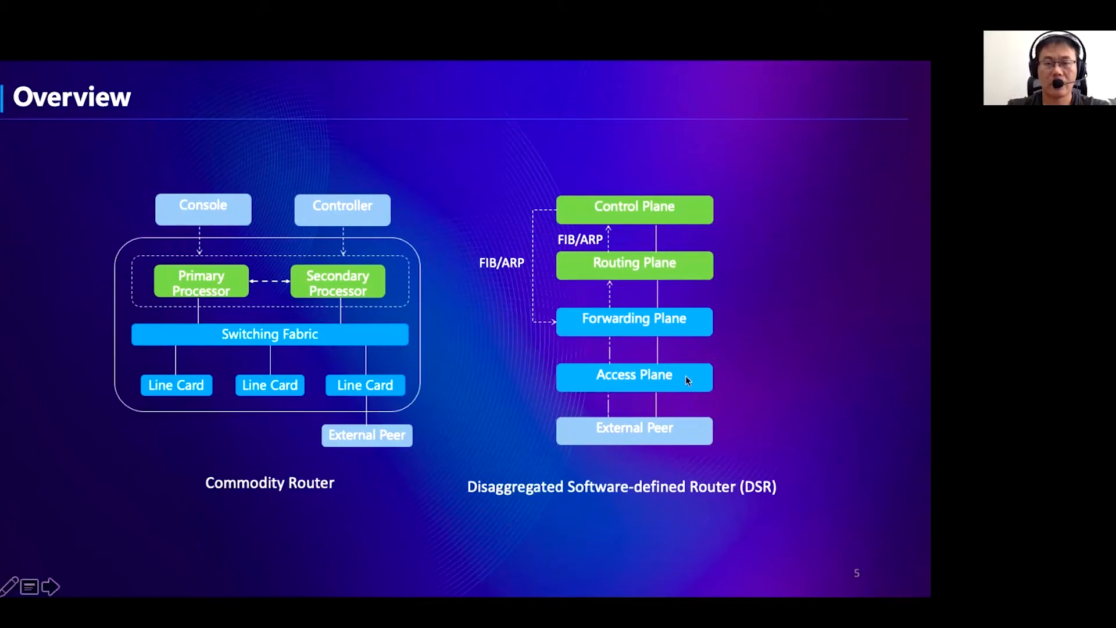
pyautogui.moveTo(649, 319)
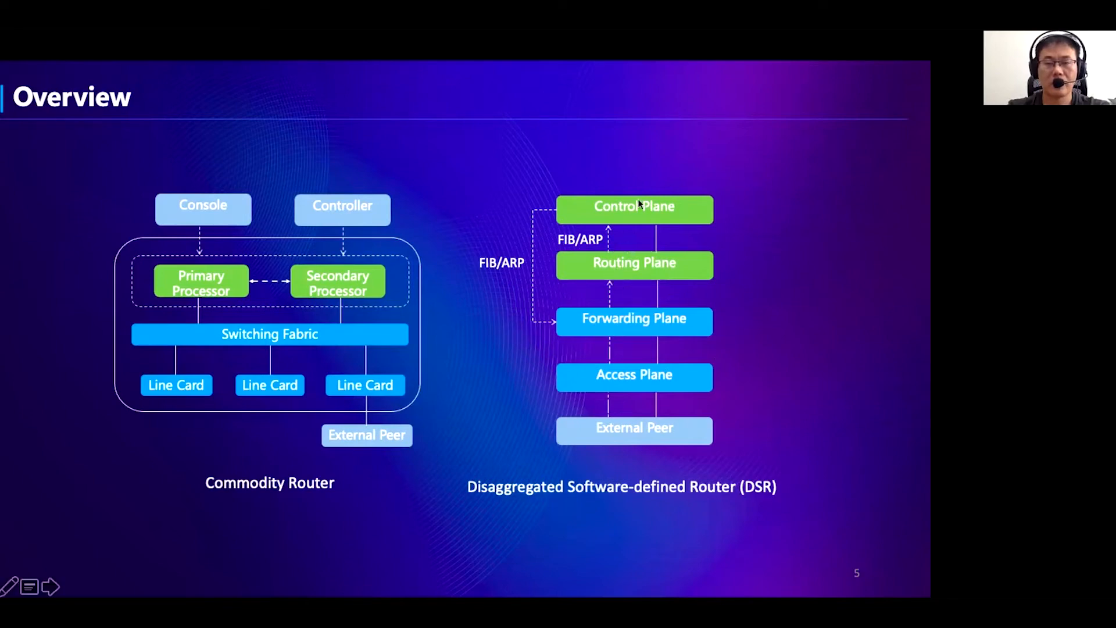
pyautogui.moveTo(635, 214)
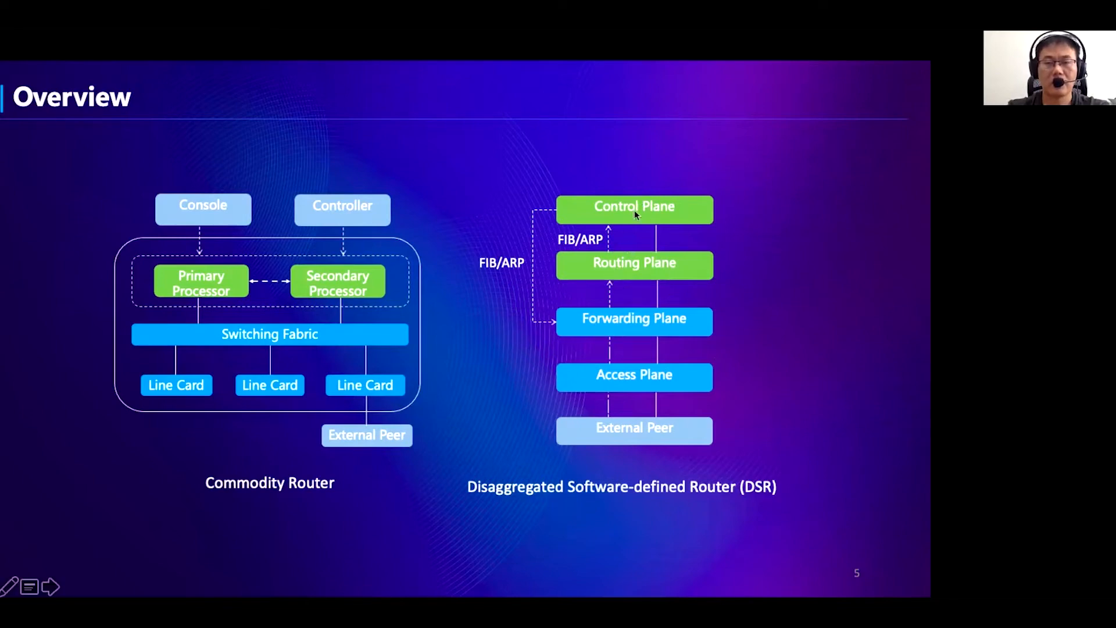
pyautogui.moveTo(542, 329)
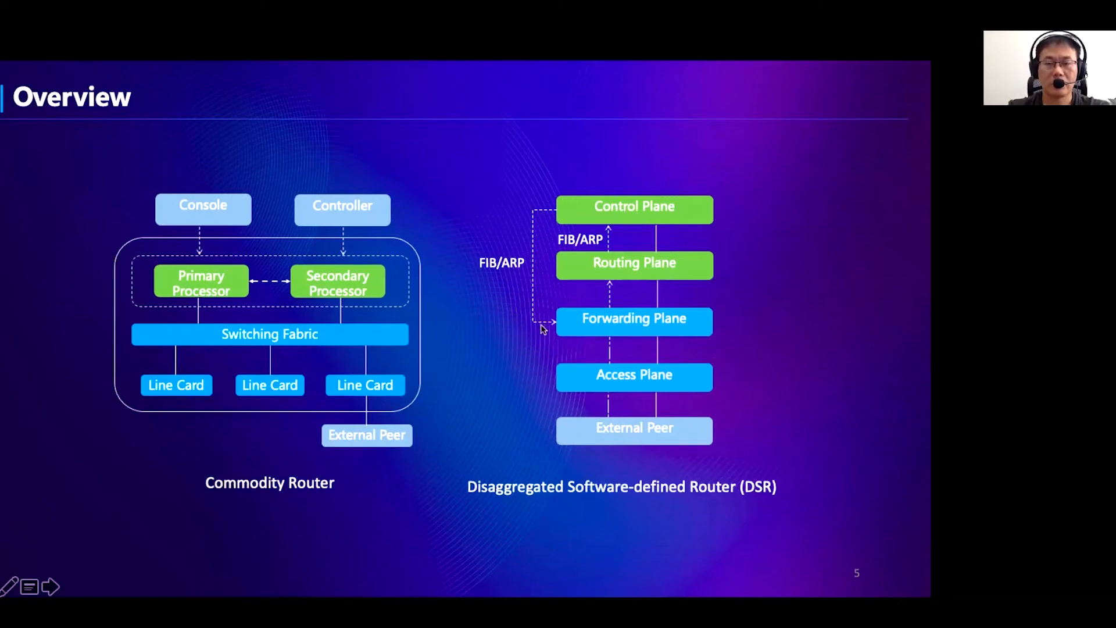
pyautogui.moveTo(571, 328)
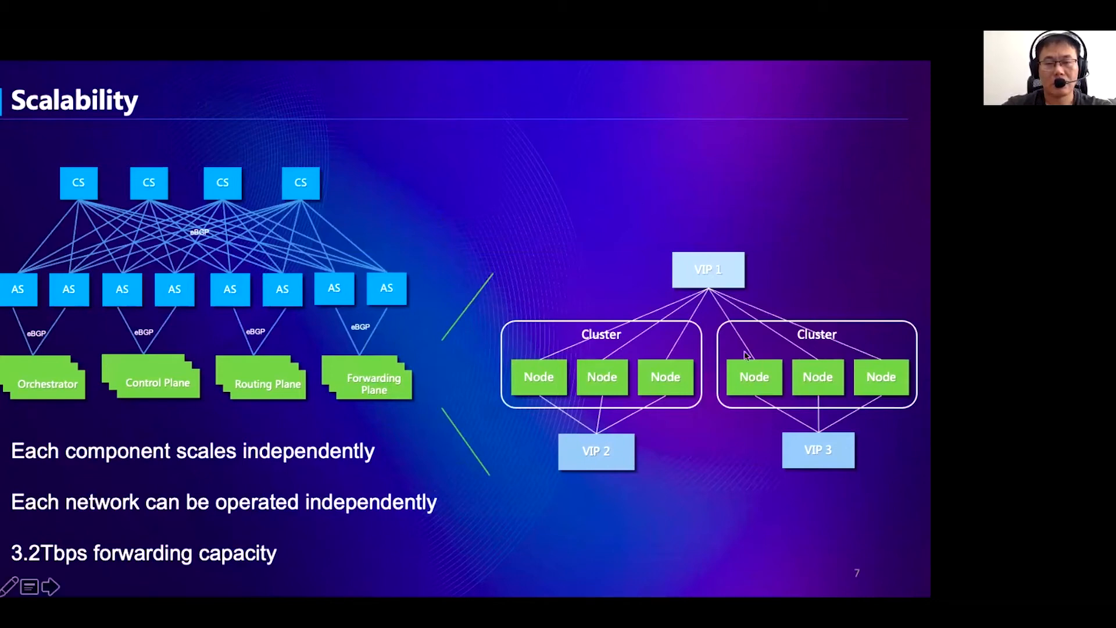
pyautogui.moveTo(767, 351)
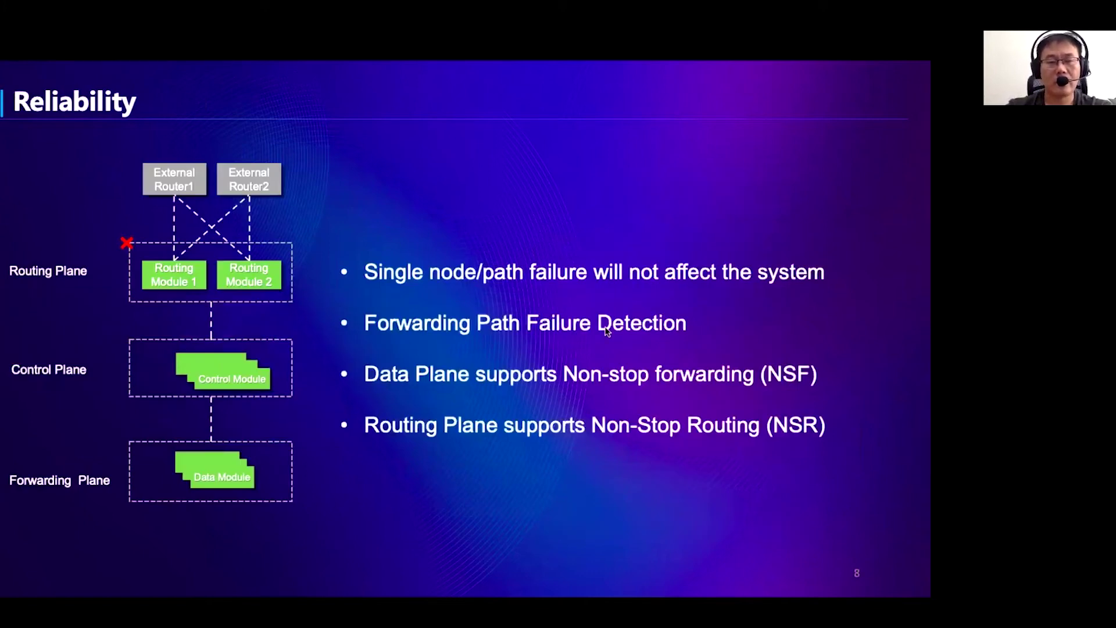
pyautogui.moveTo(602, 342)
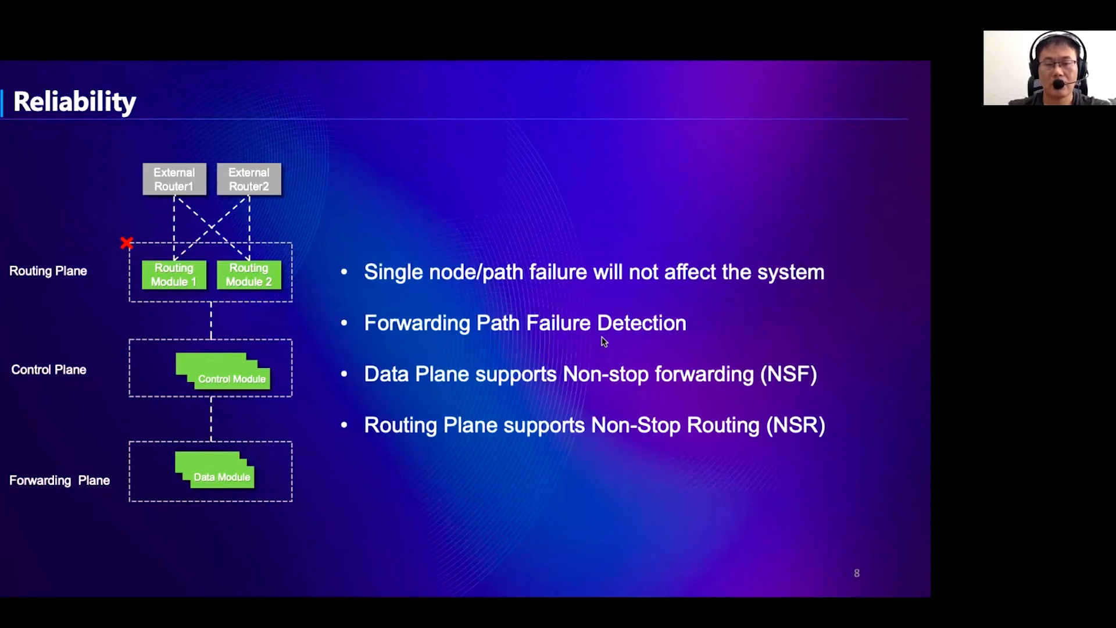
pyautogui.moveTo(644, 257)
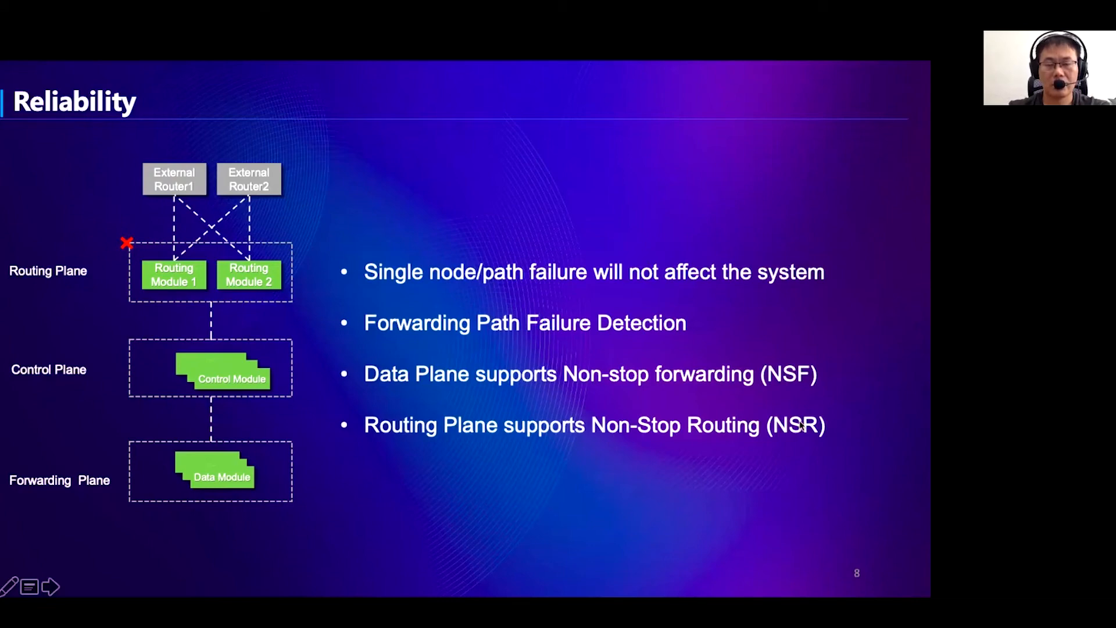
# Step: Advance to slide 9, Customer Access, with DSR gateways linking the VPC and customer router
pyautogui.press('right')
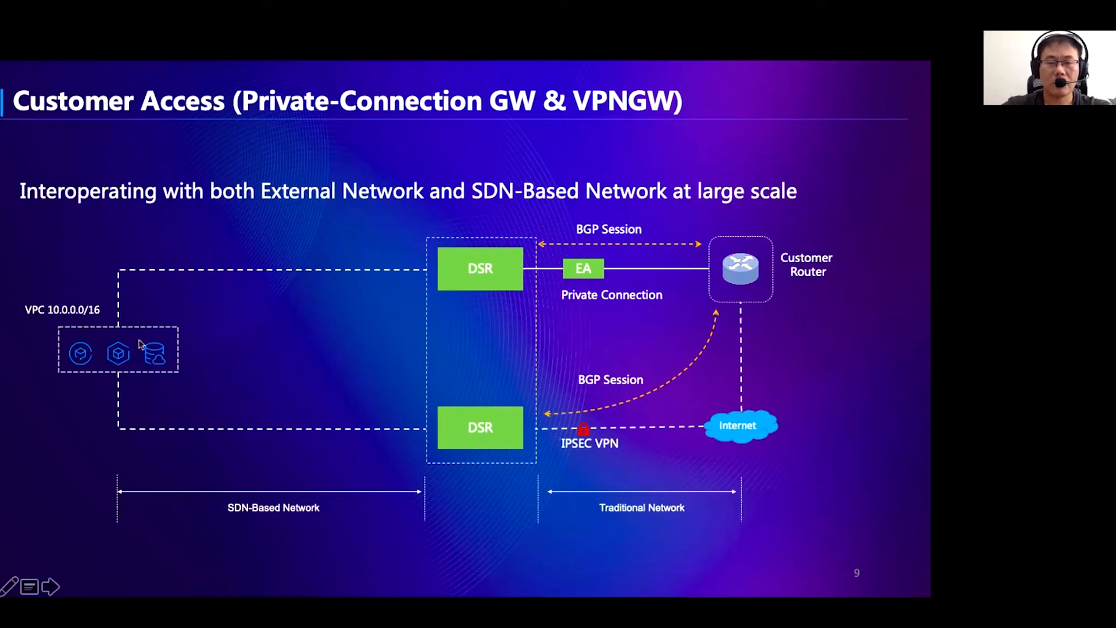
pyautogui.moveTo(598, 284)
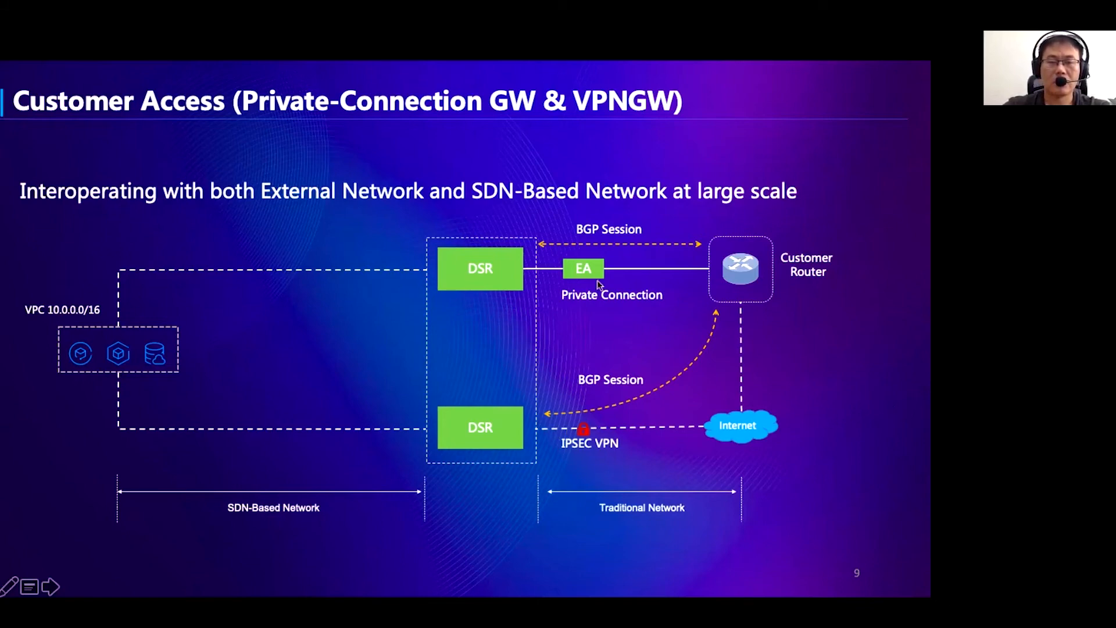
pyautogui.moveTo(313, 314)
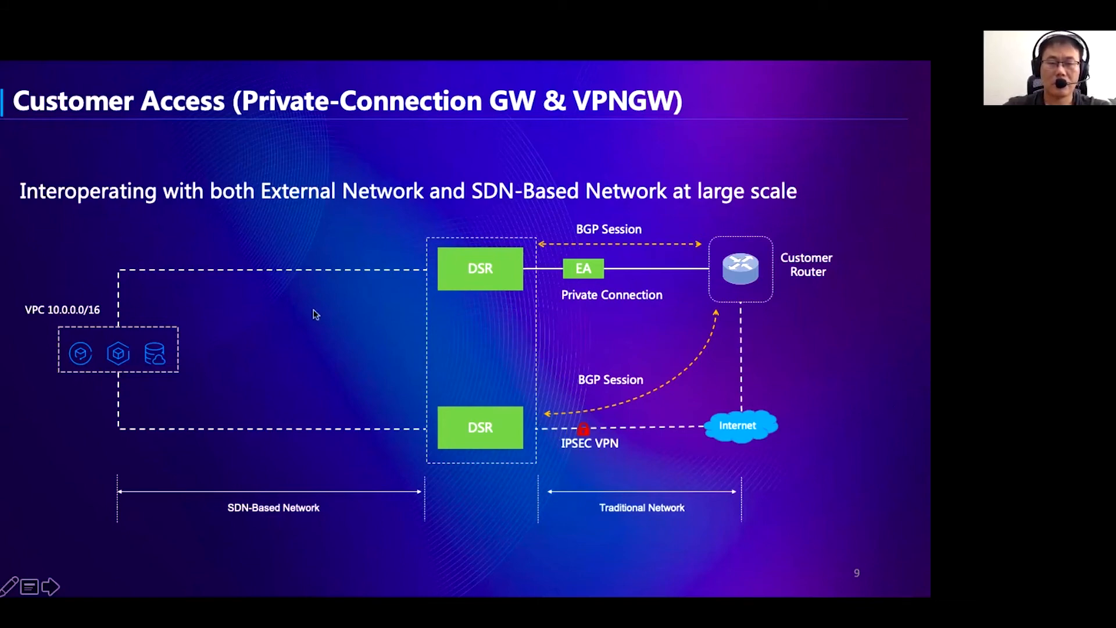
pyautogui.moveTo(686, 372)
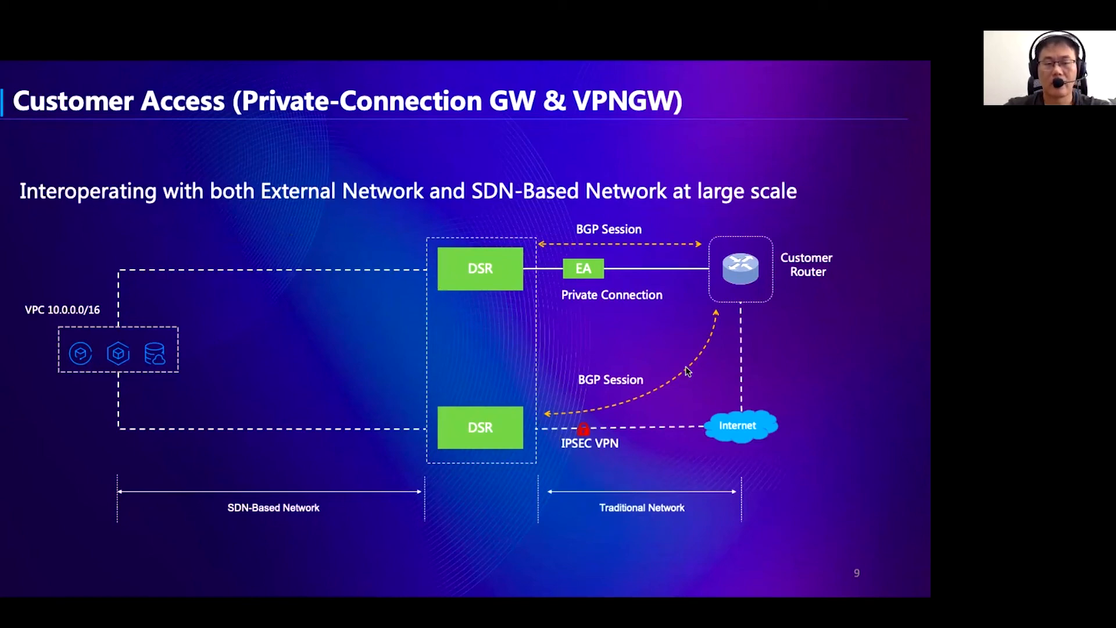
# Step: Advance to slide 10, End-user Access, with two DSRs connecting VPCs to ISP routers
pyautogui.press('Right')
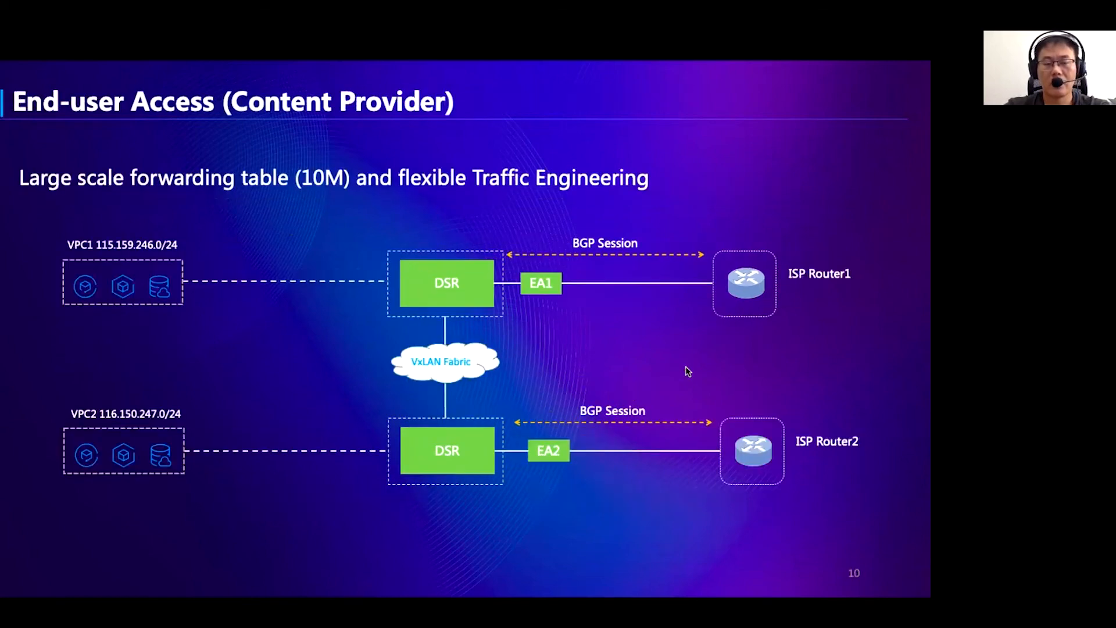
pyautogui.moveTo(709, 371)
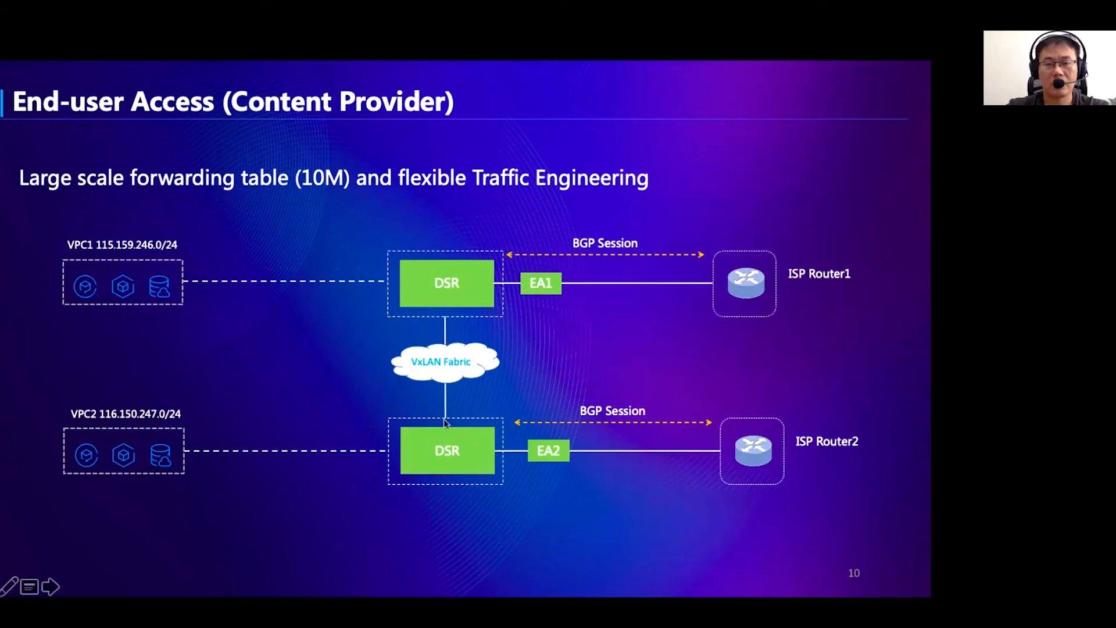
pyautogui.moveTo(665, 426)
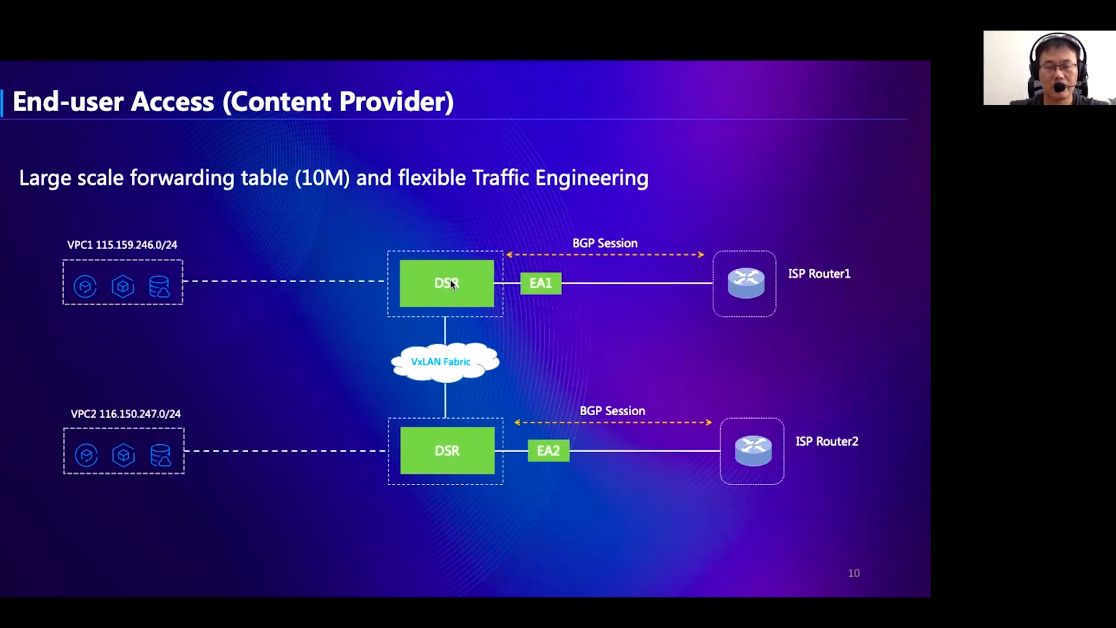
# Step: Advance to slide 11, Flexibility - FW Service, with its traffic path and DIP/SIP rules
pyautogui.press('Right')
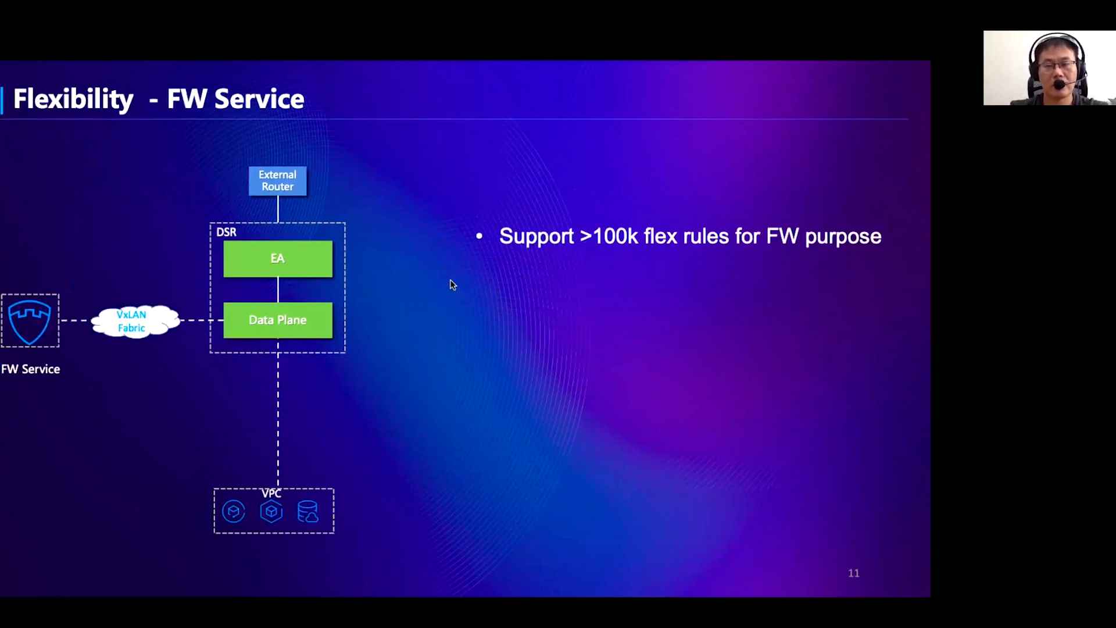
pyautogui.moveTo(446, 279)
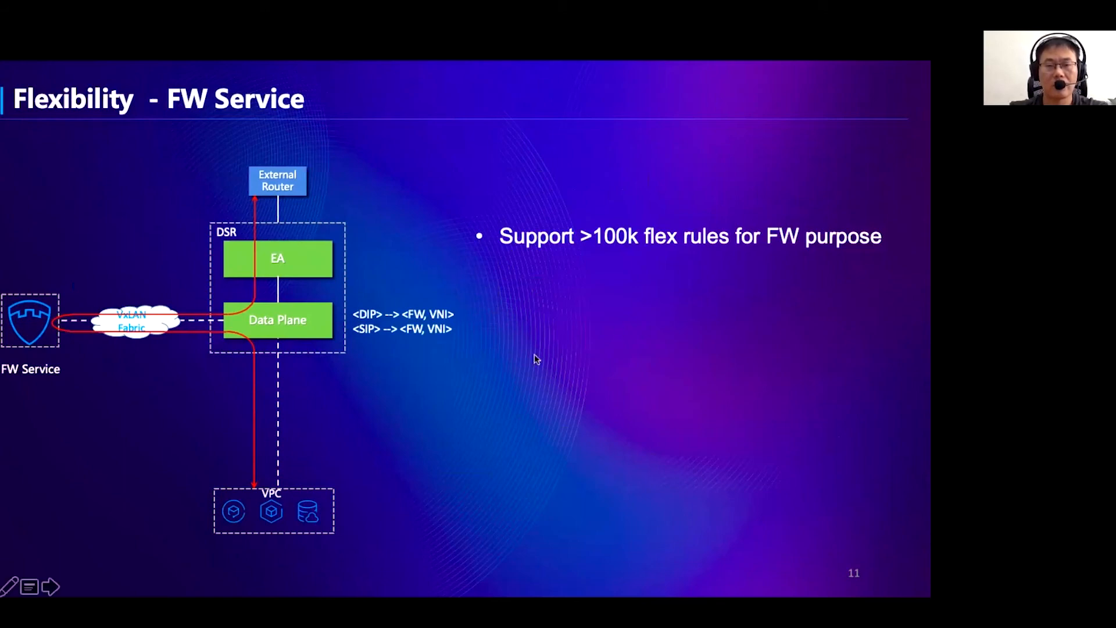
pyautogui.moveTo(470, 342)
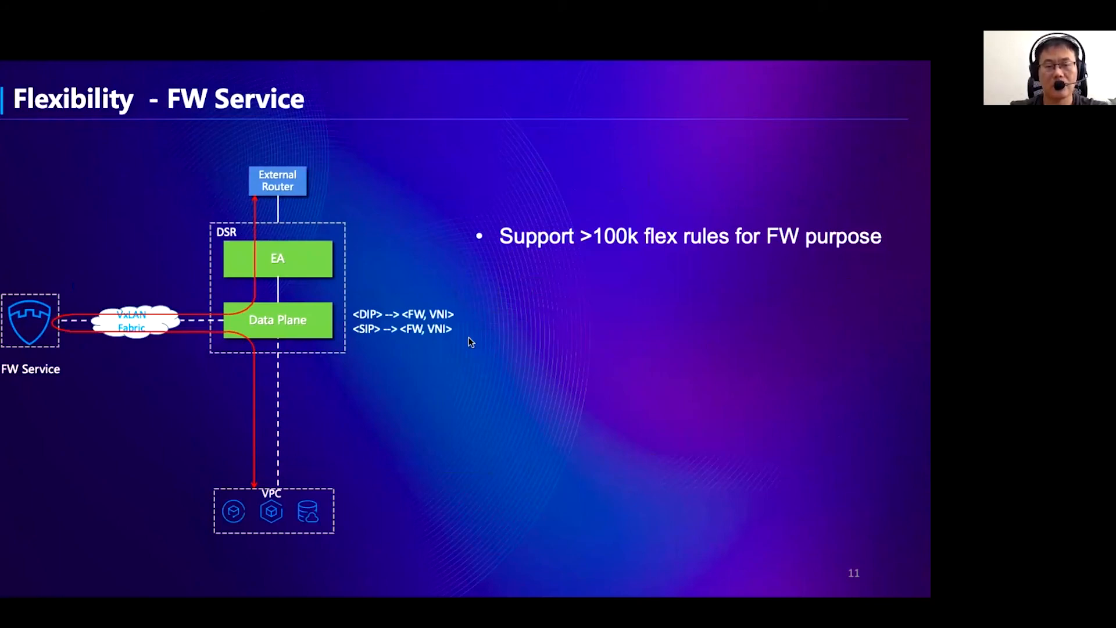
# Step: Advance through the DDoS Service and attack redirection slides to slide 14, Operationality - Monitoring
pyautogui.press('Right')
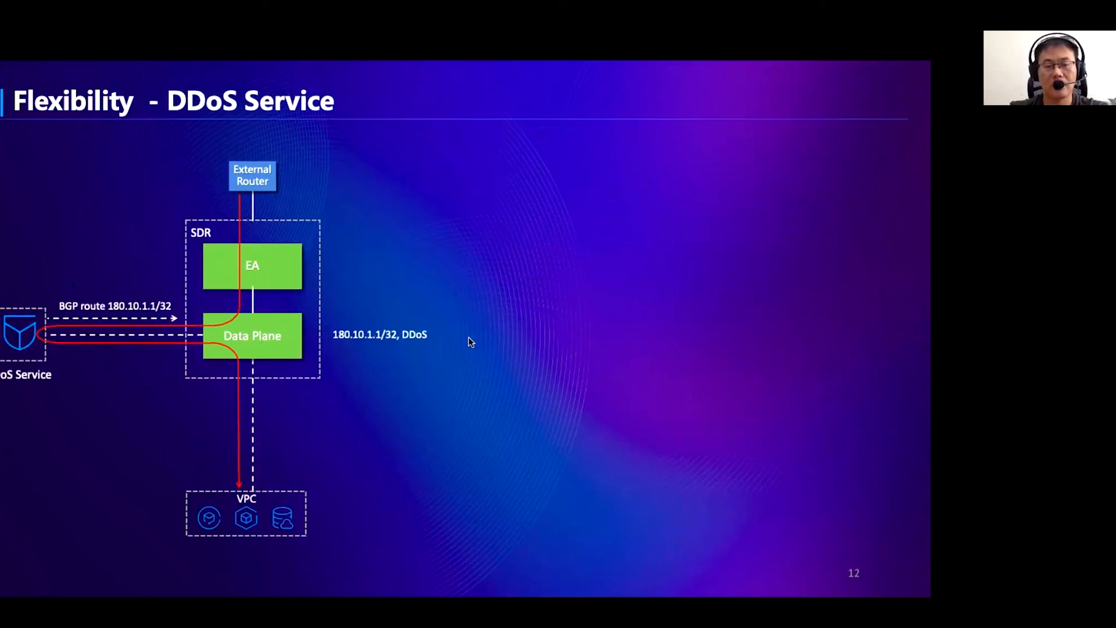
pyautogui.moveTo(488, 348)
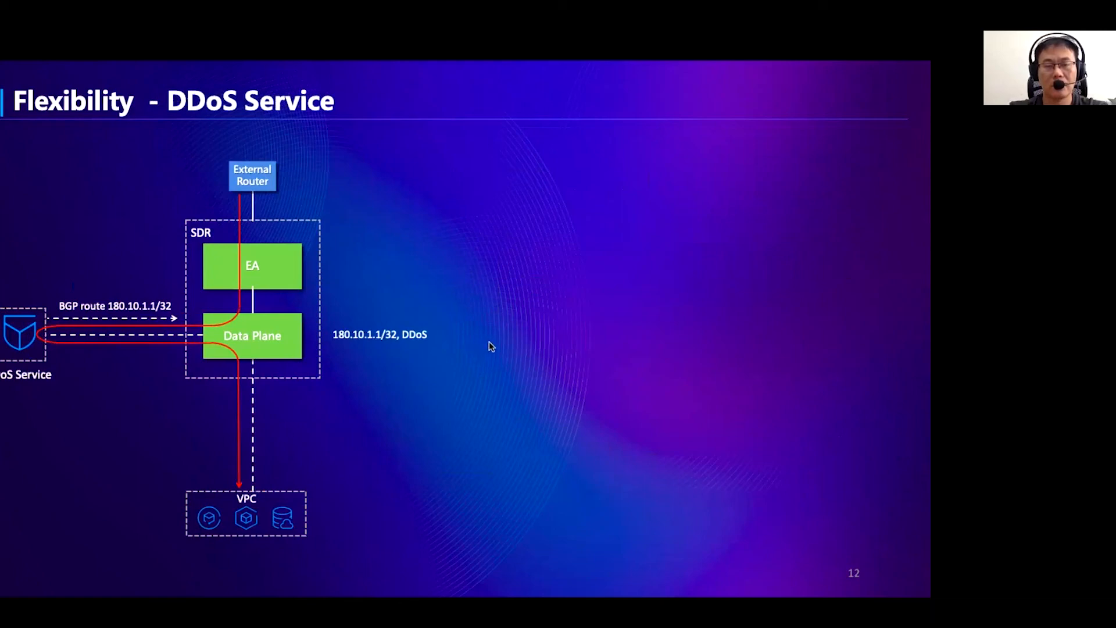
pyautogui.moveTo(486, 360)
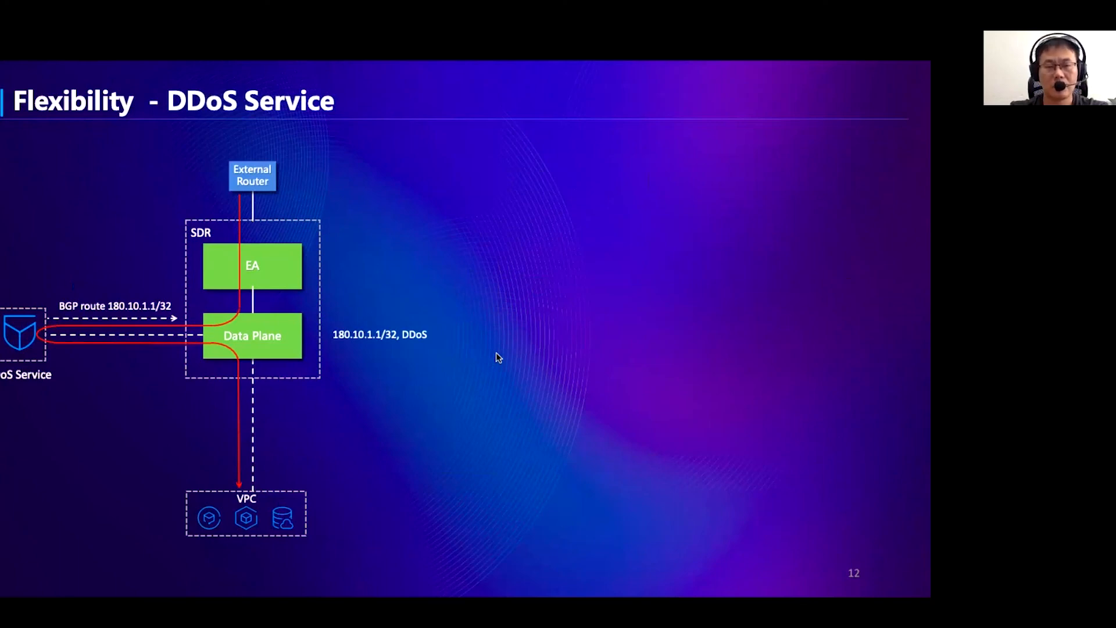
pyautogui.press('Right')
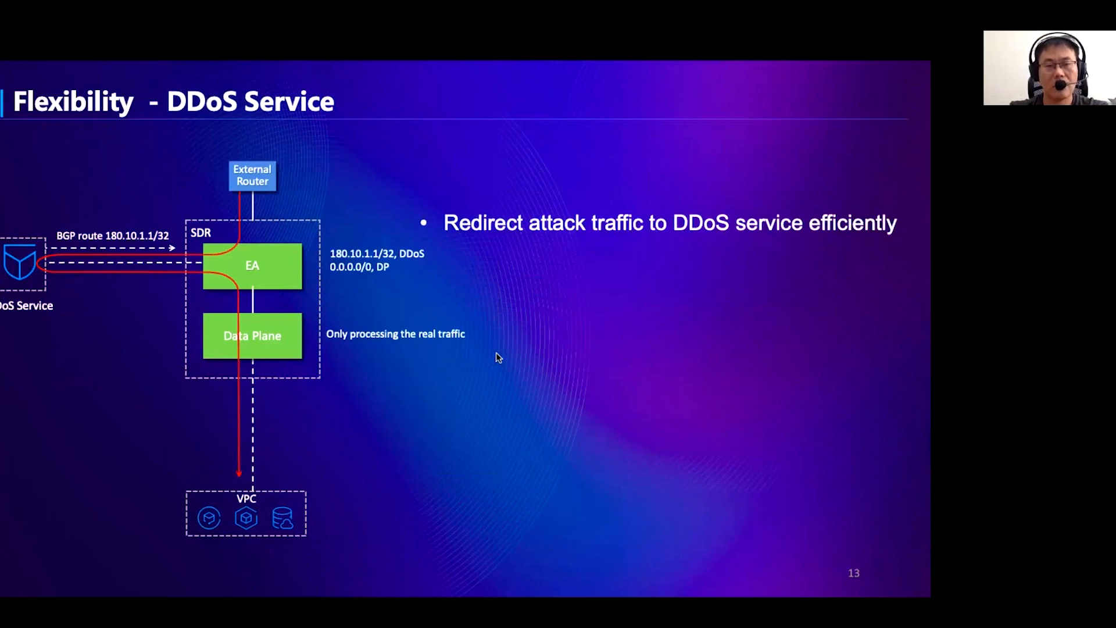
pyautogui.moveTo(558, 326)
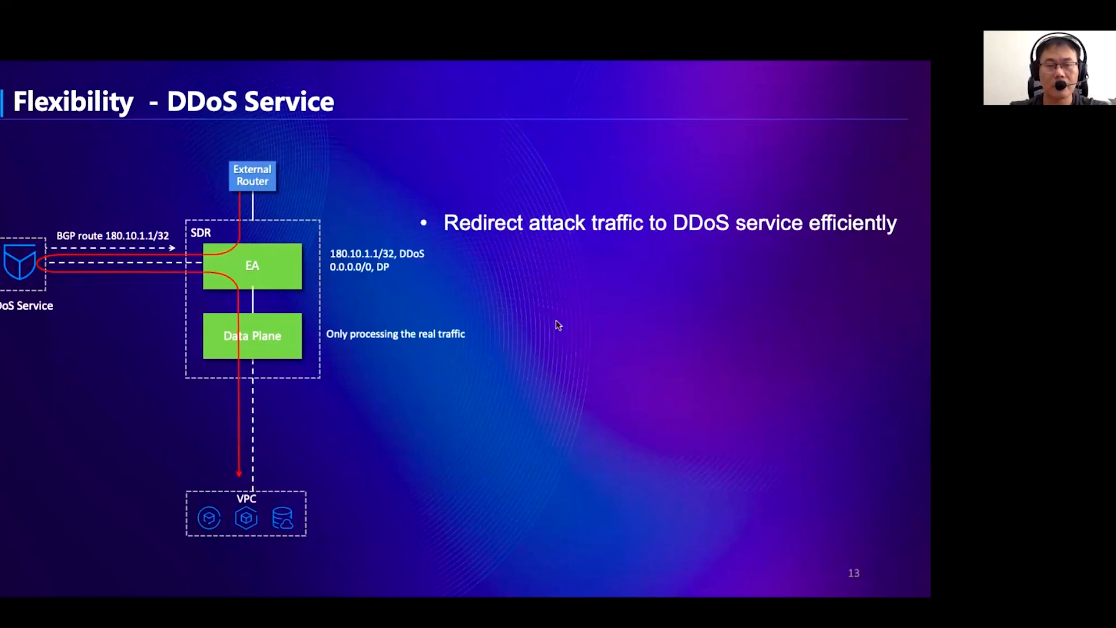
pyautogui.moveTo(569, 323)
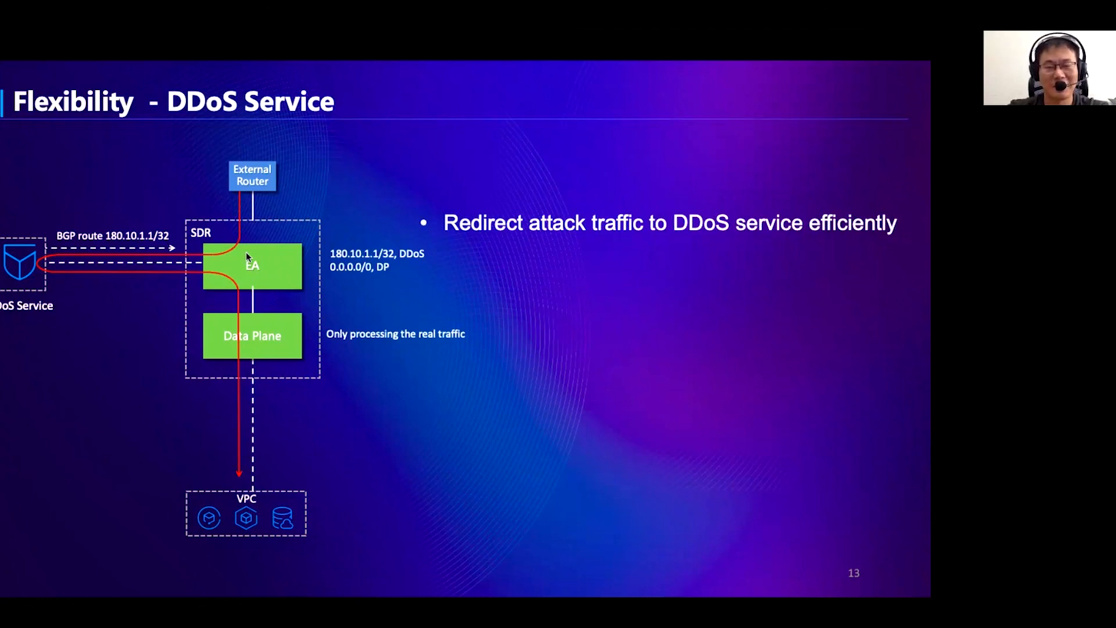
pyautogui.press('right')
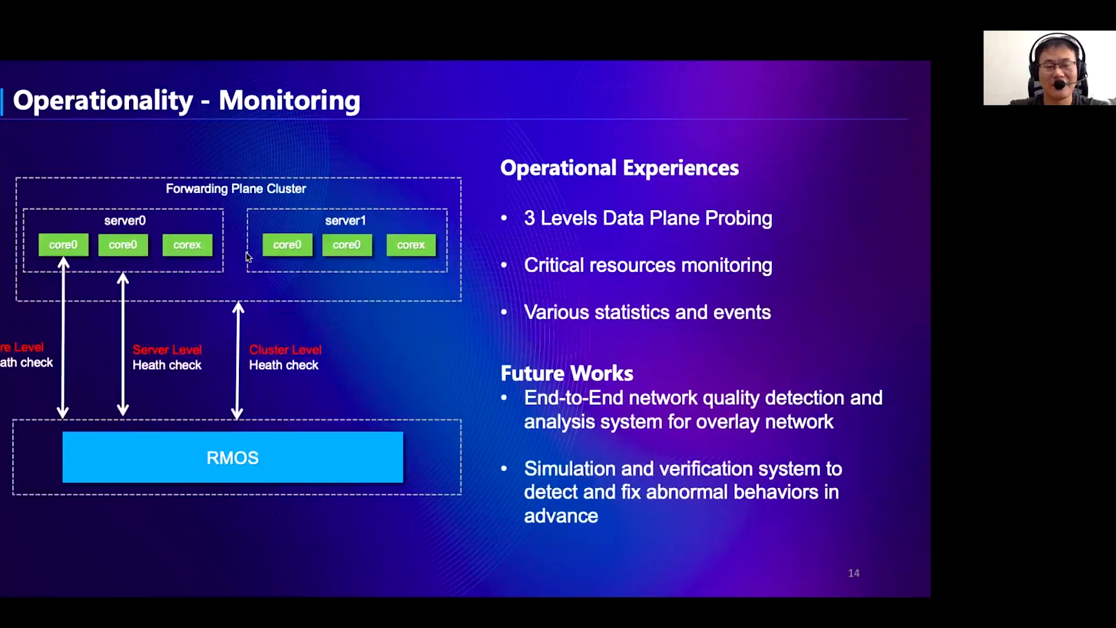